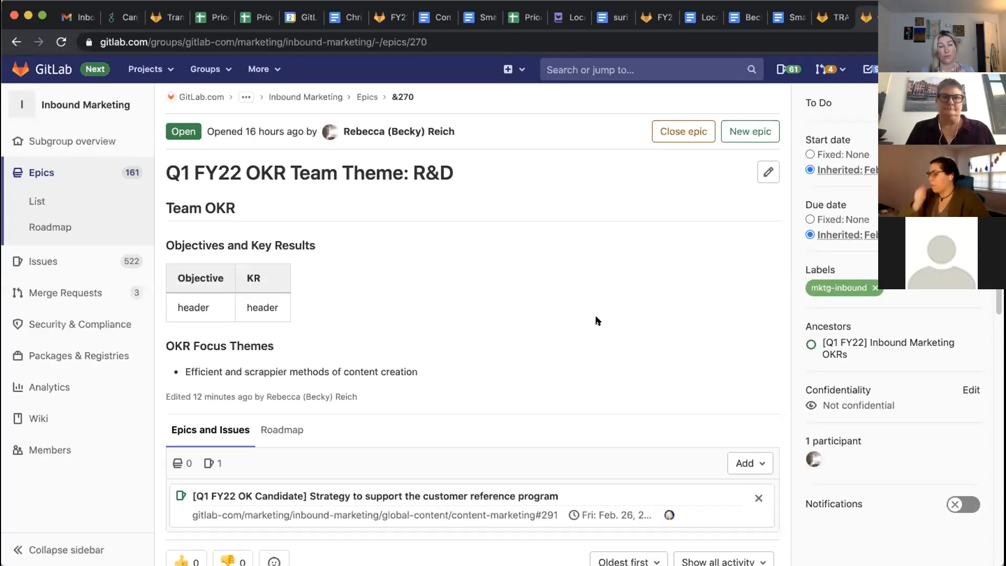
# Scroll the R&D team theme epic and open the customer reference program strategy issue
pyautogui.scroll(-3)
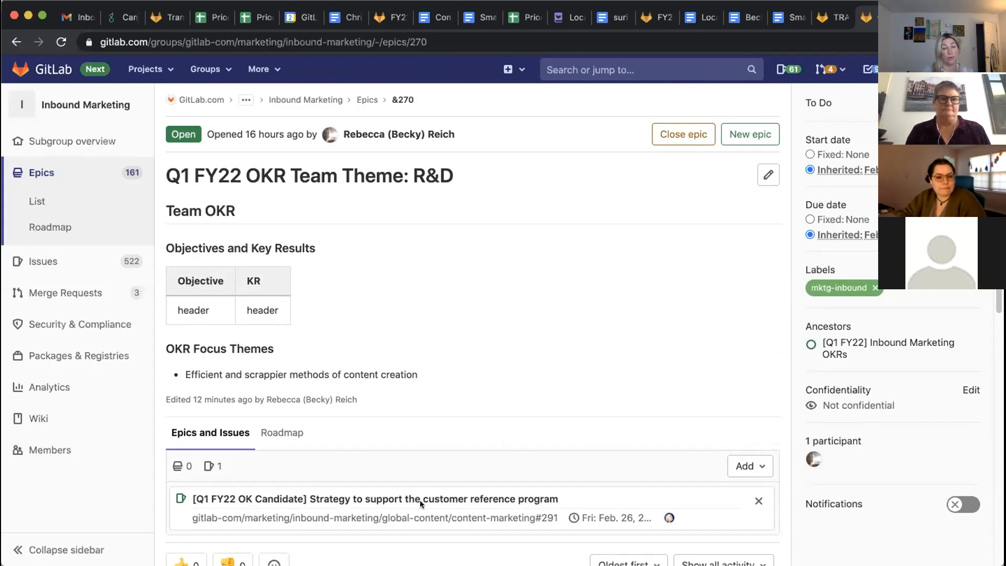
pyautogui.click(371, 499)
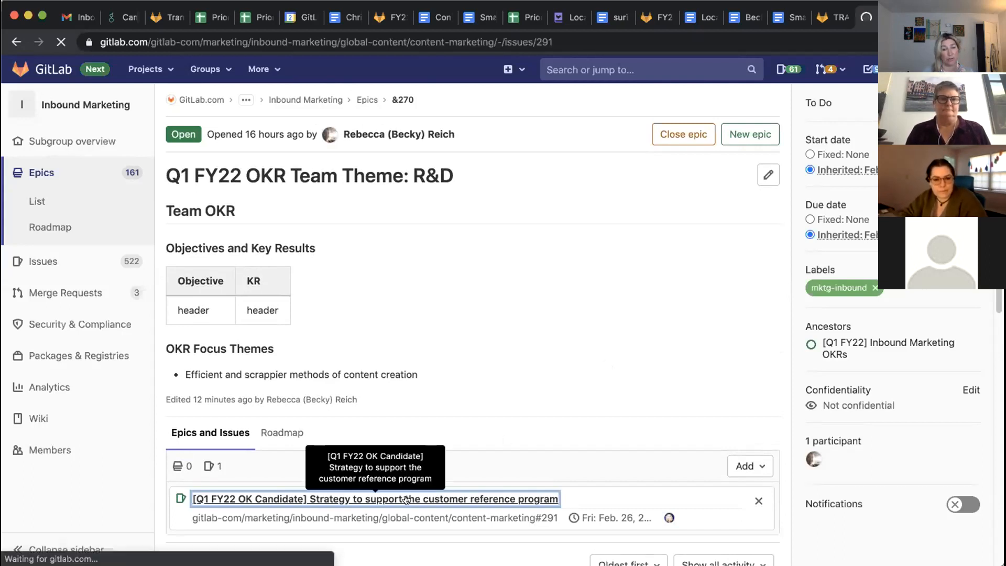
pyautogui.click(375, 498)
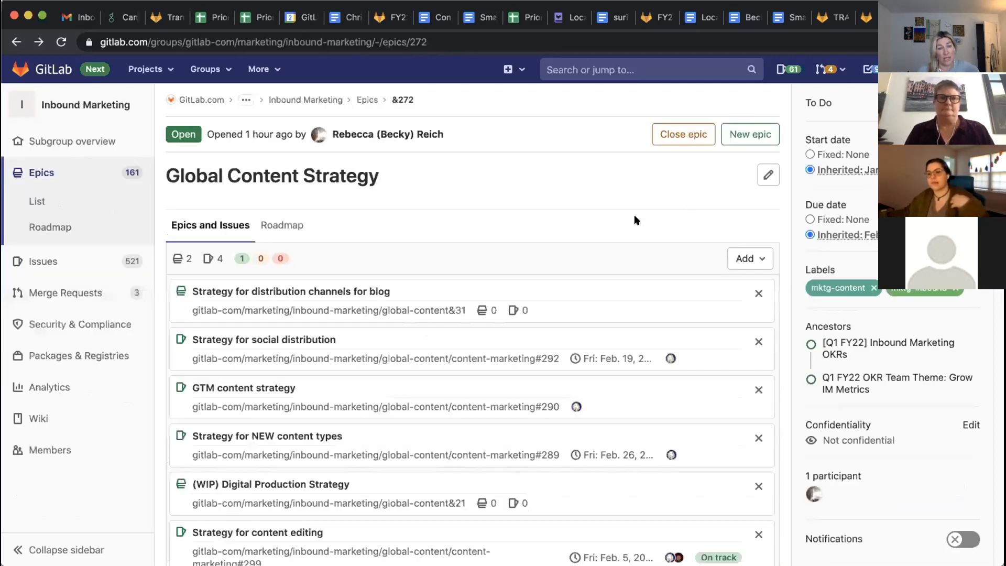
pyautogui.moveTo(667, 222)
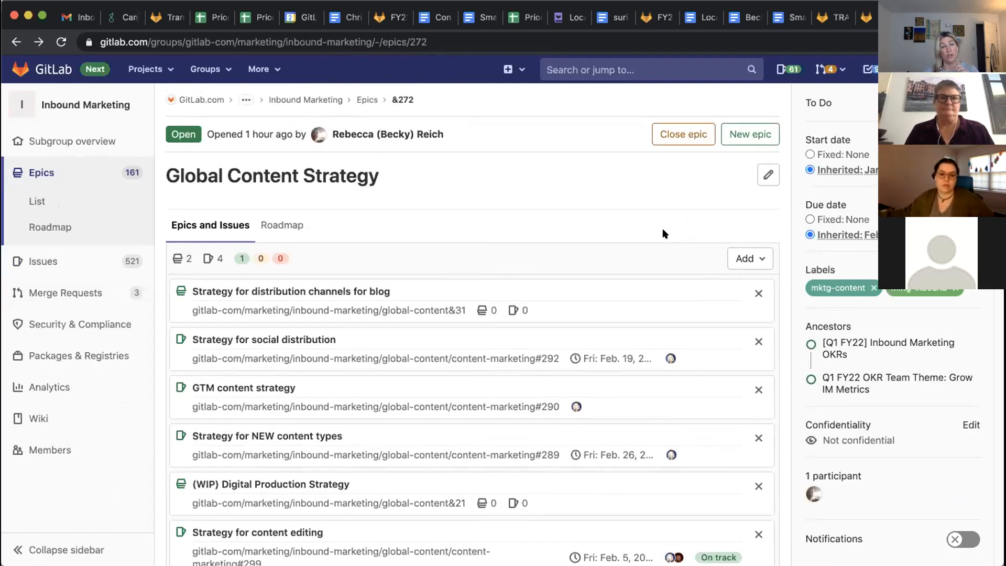
pyautogui.moveTo(332, 345)
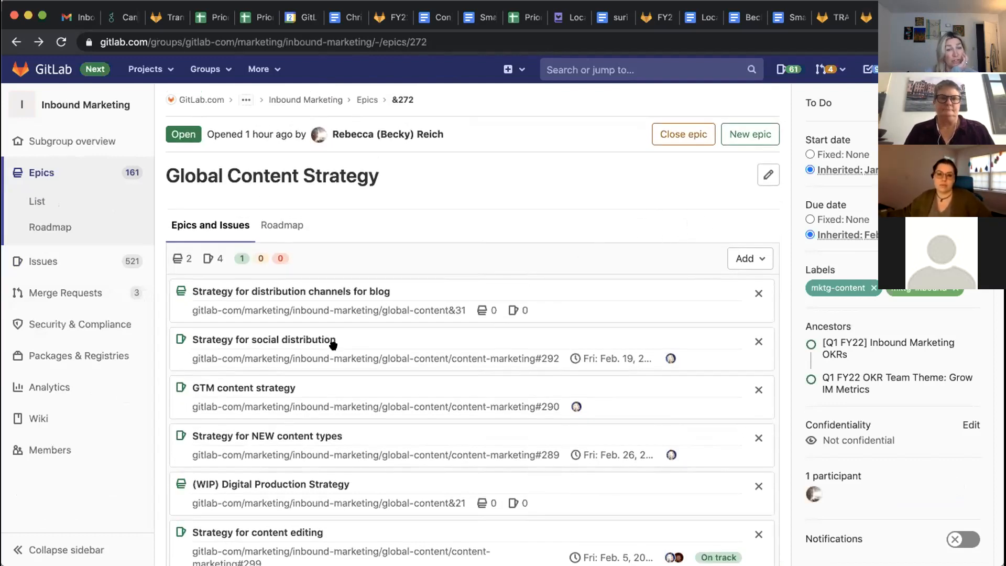
pyautogui.moveTo(267, 436)
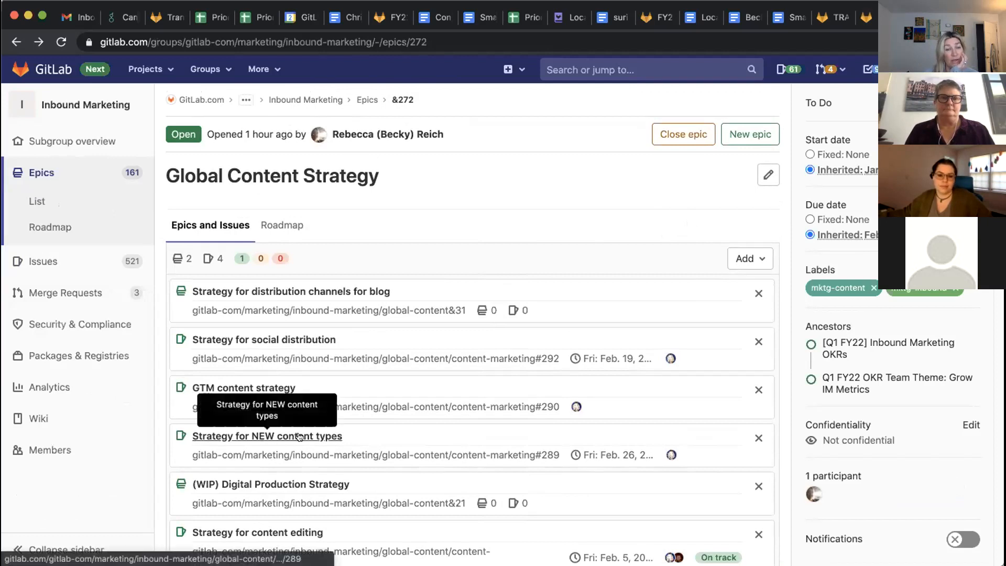
pyautogui.click(267, 435)
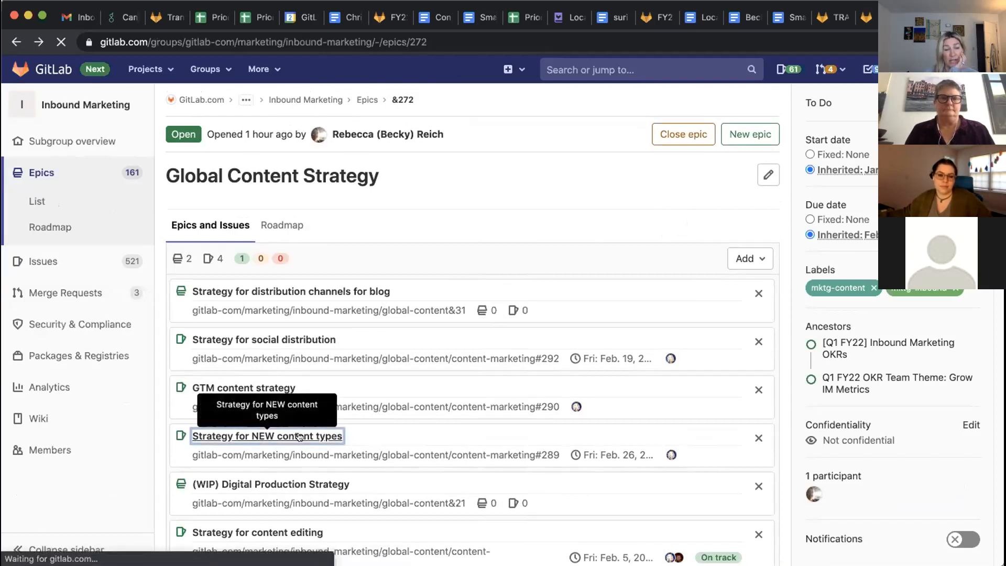
pyautogui.click(266, 436)
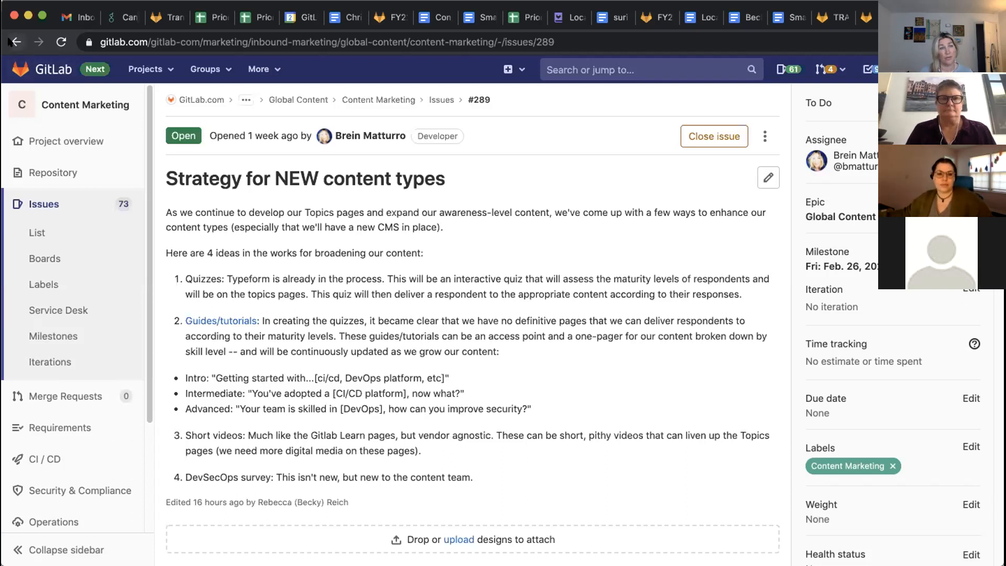
pyautogui.click(16, 41)
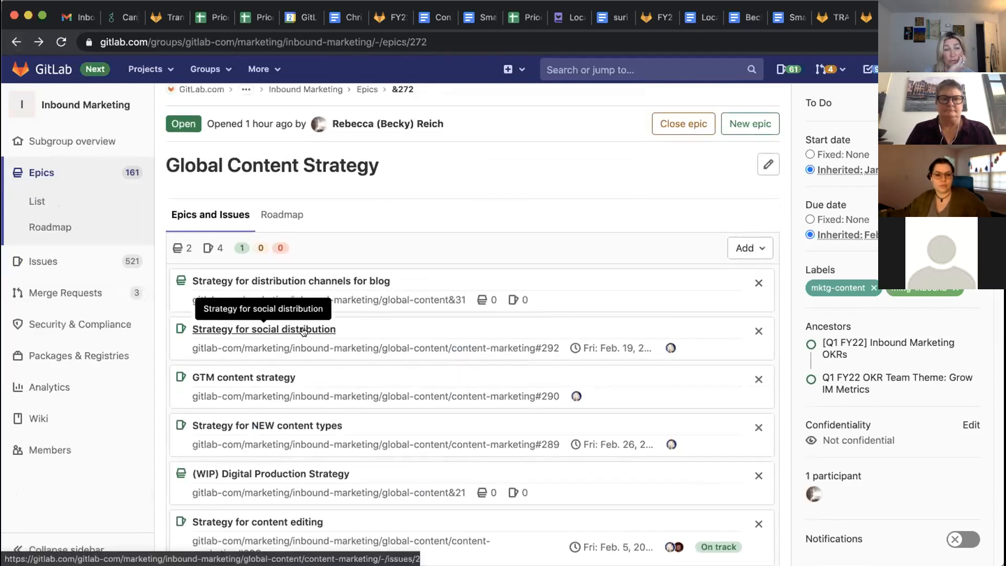
pyautogui.click(264, 329)
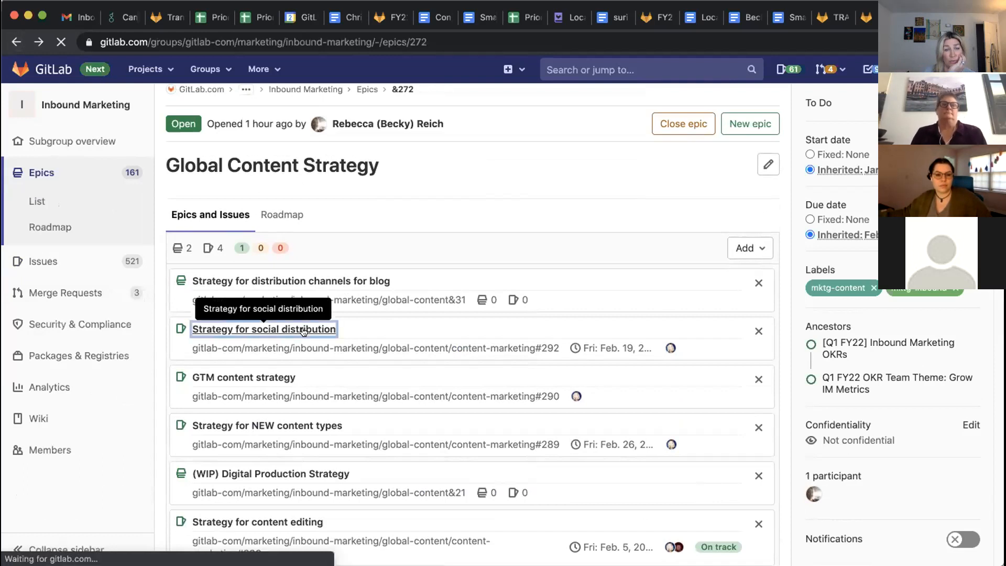
pyautogui.click(264, 328)
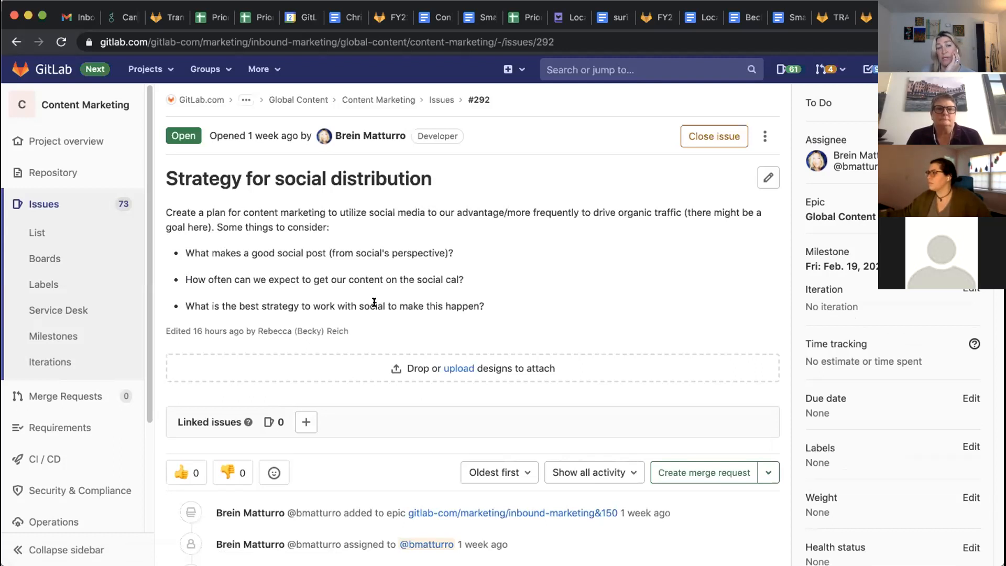
pyautogui.moveTo(375, 309)
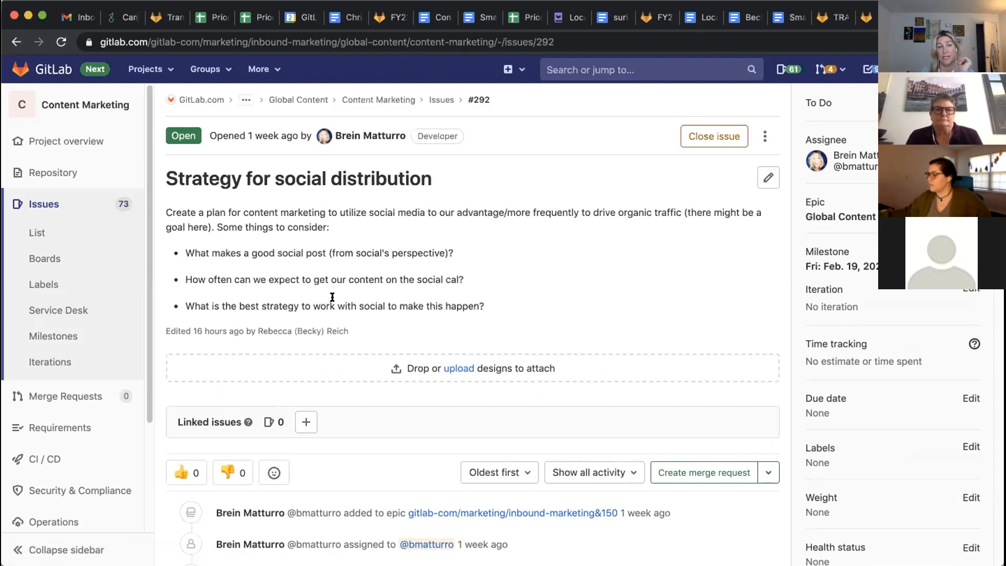
pyautogui.moveTo(372, 276)
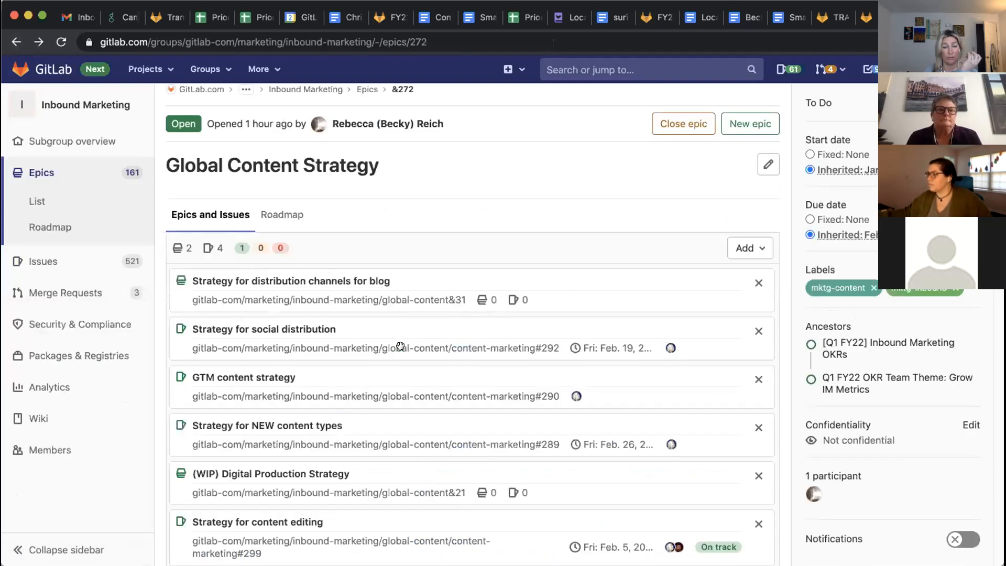
# Open the 'GTM content strategy' issue from the epic's Epics and Issues list
pyautogui.scroll(-3)
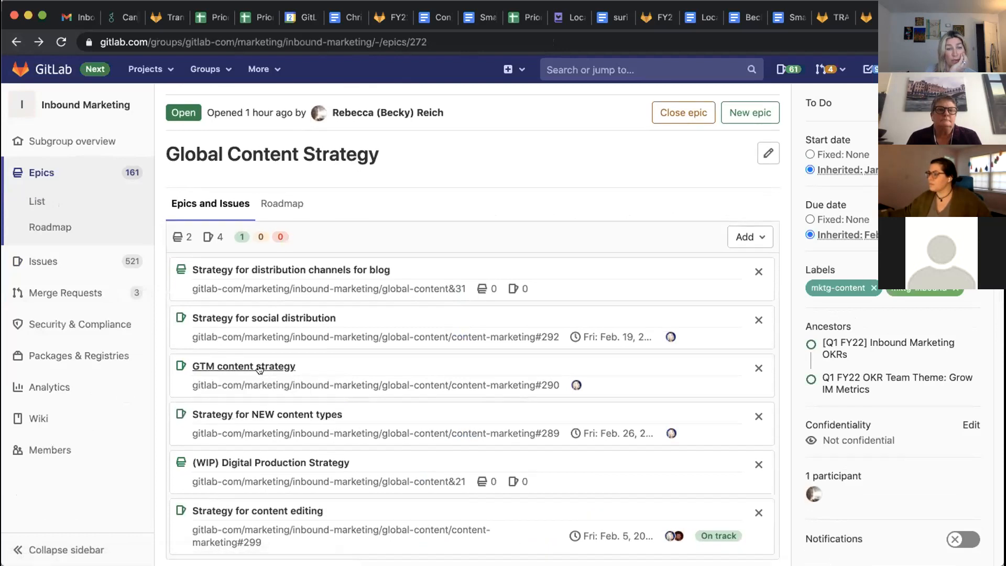
pyautogui.click(243, 366)
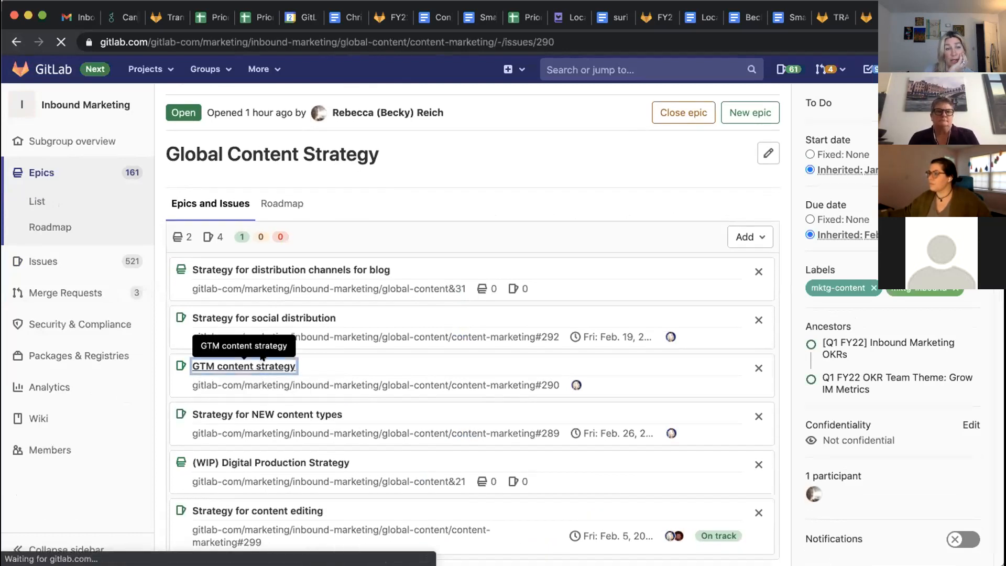
pyautogui.click(243, 365)
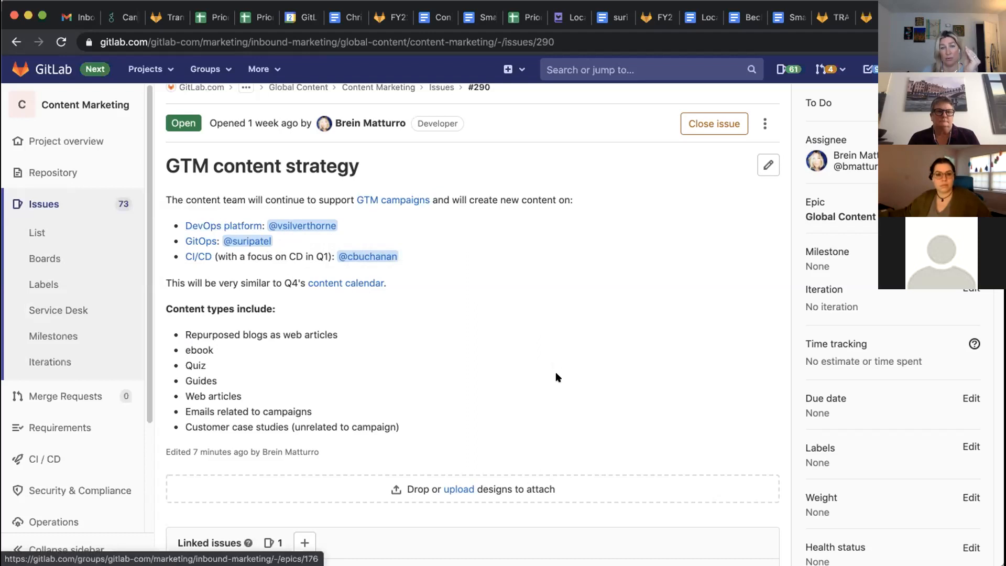
pyautogui.moveTo(461, 374)
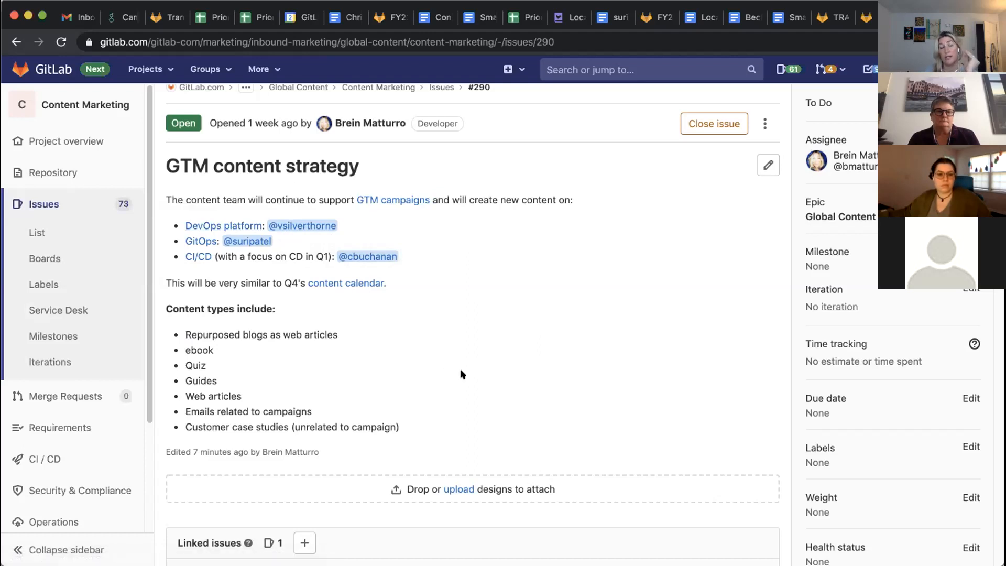
pyautogui.moveTo(532, 302)
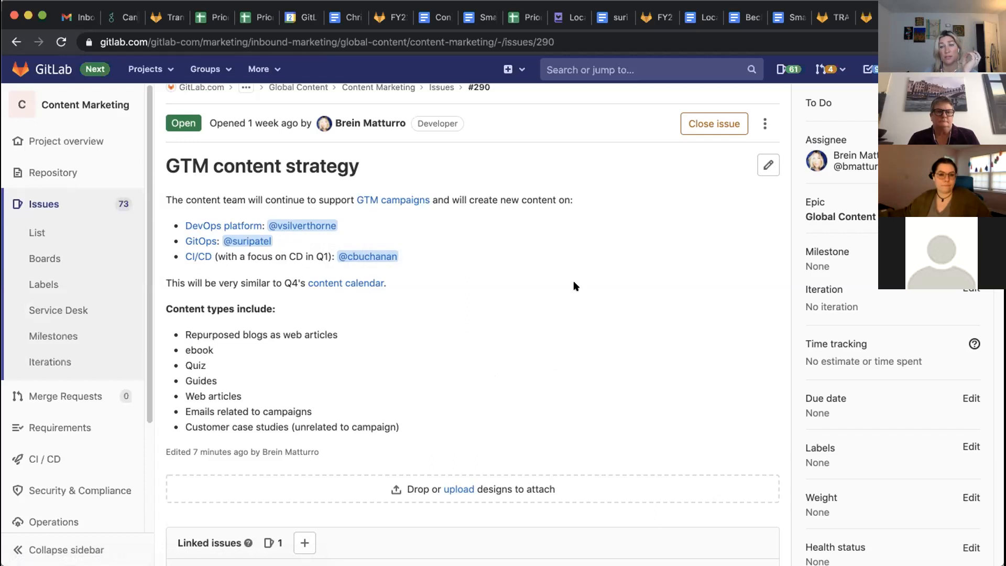
pyautogui.moveTo(589, 140)
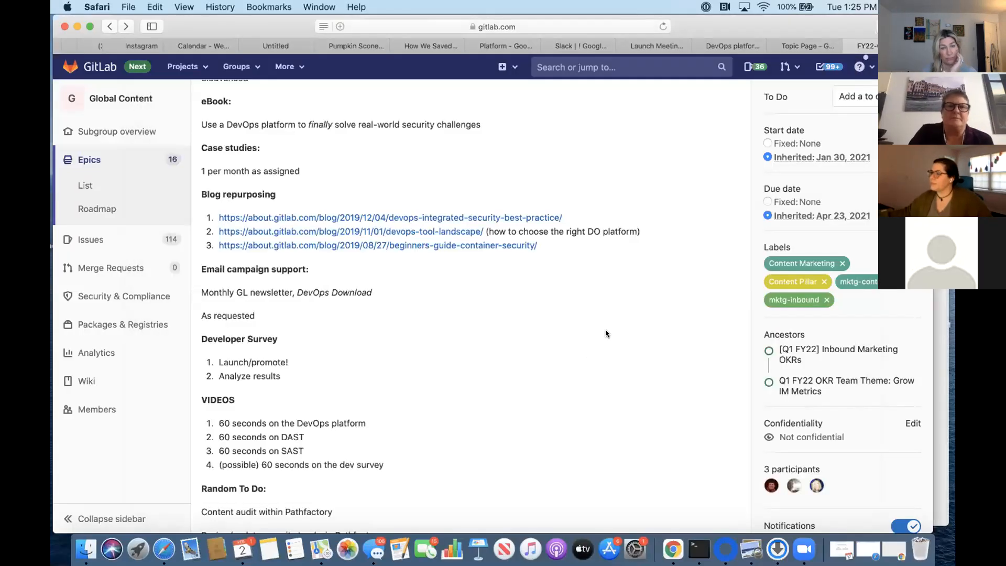
pyautogui.scroll(3)
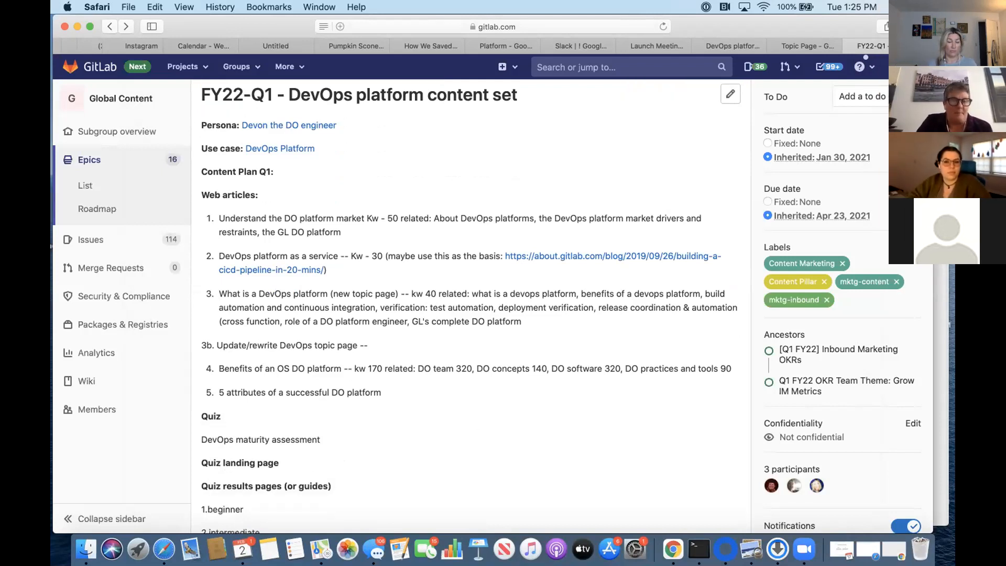
pyautogui.scroll(-3)
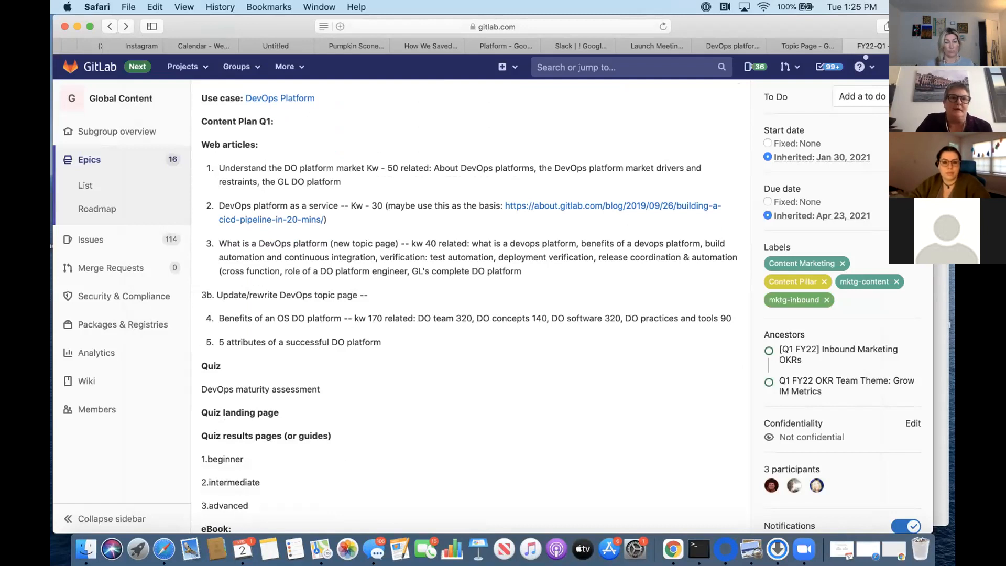
pyautogui.scroll(-3)
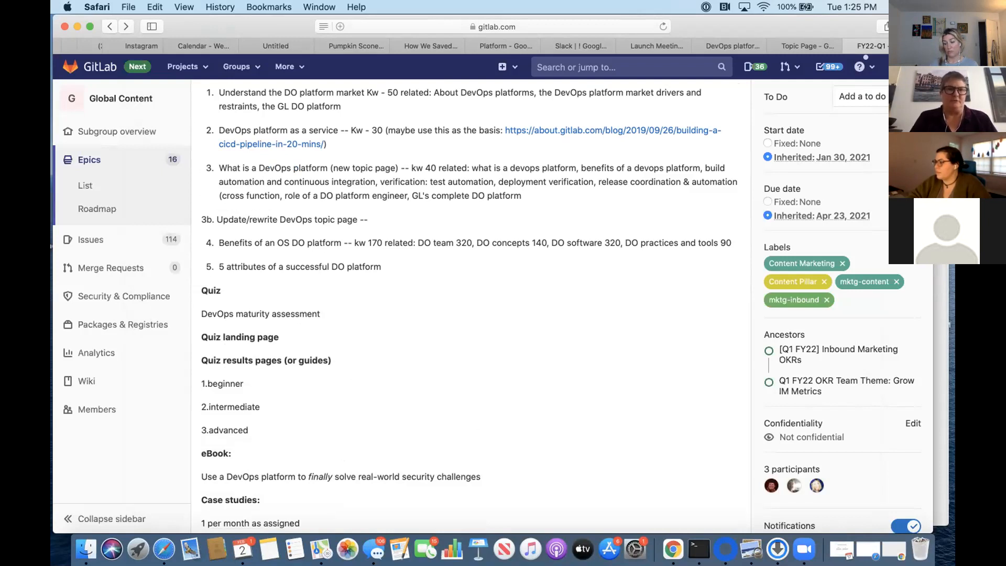
pyautogui.scroll(-3)
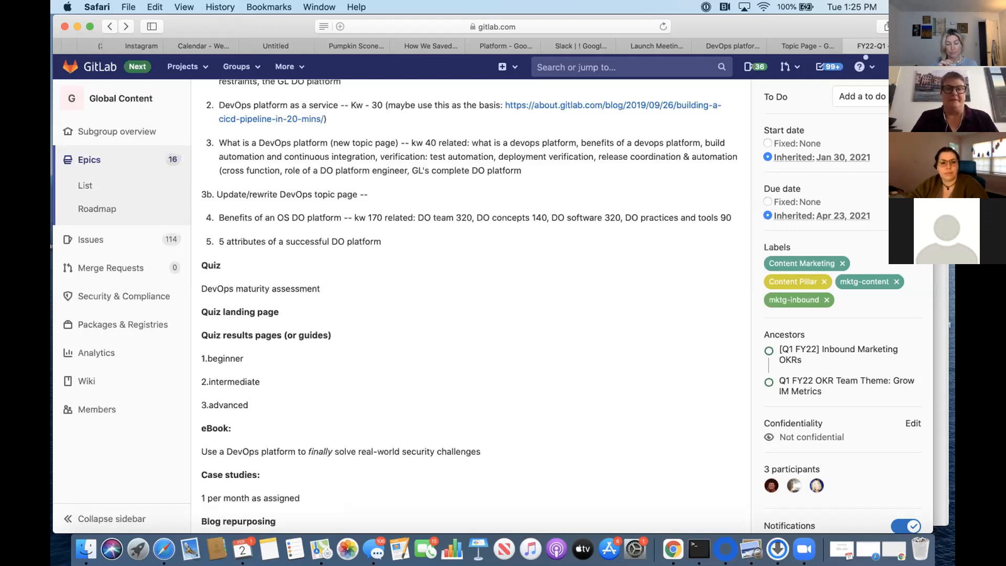
pyautogui.scroll(-3)
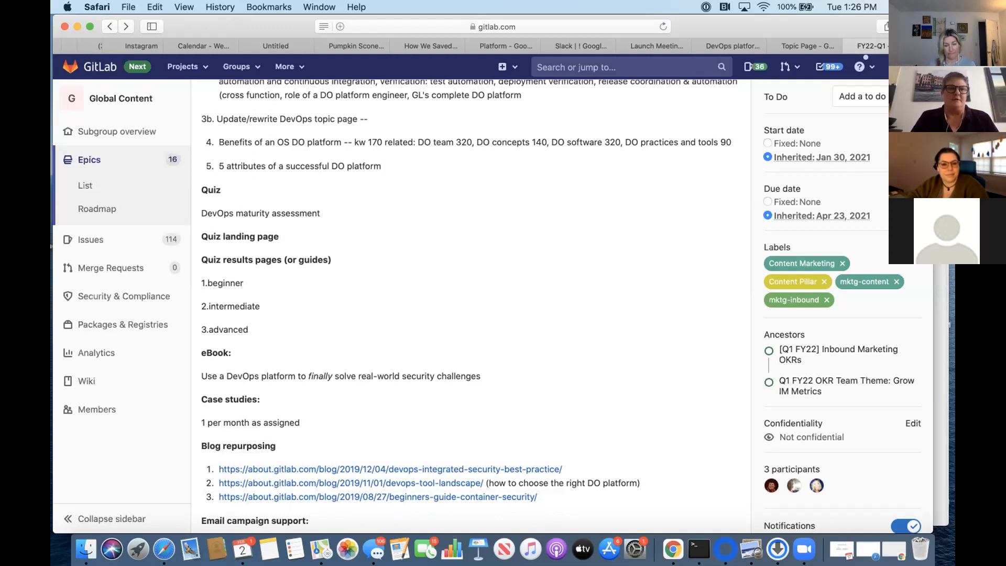
pyautogui.scroll(-3)
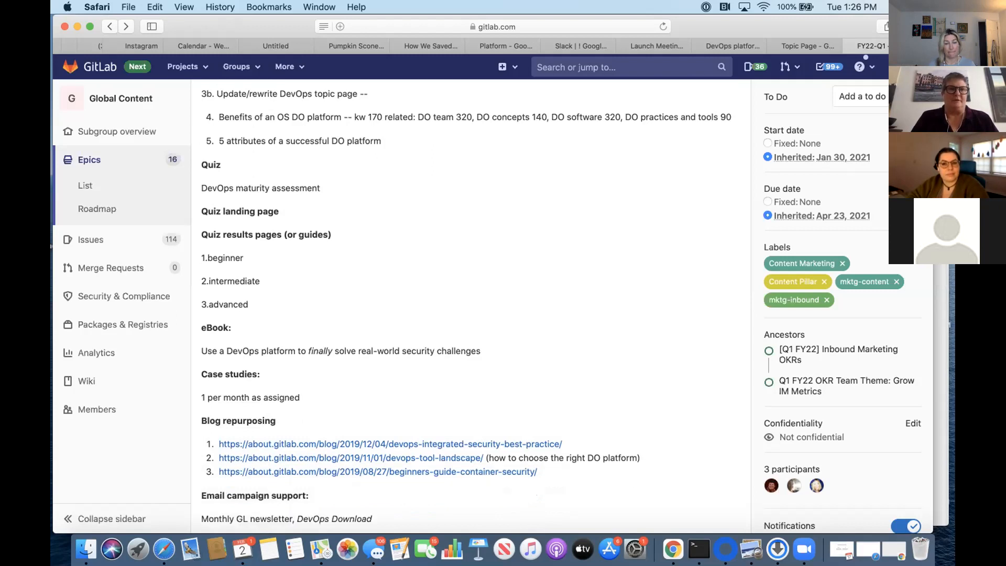
pyautogui.scroll(-3)
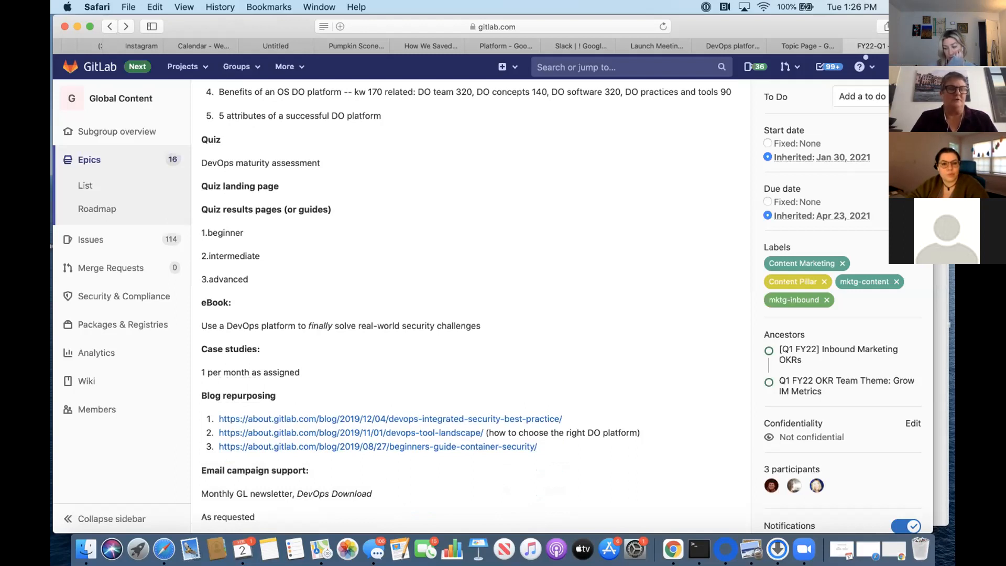
pyautogui.scroll(-3)
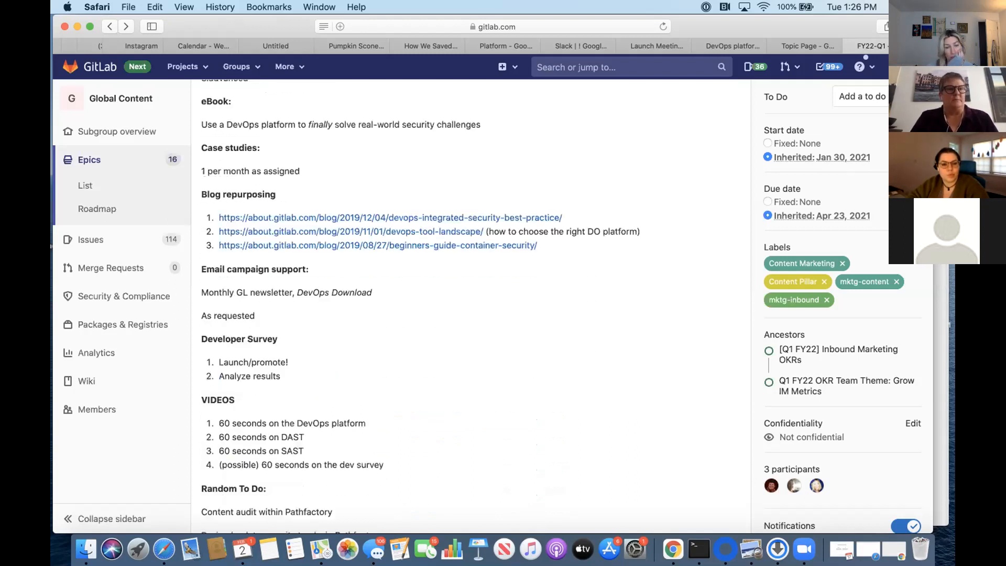
pyautogui.scroll(-3)
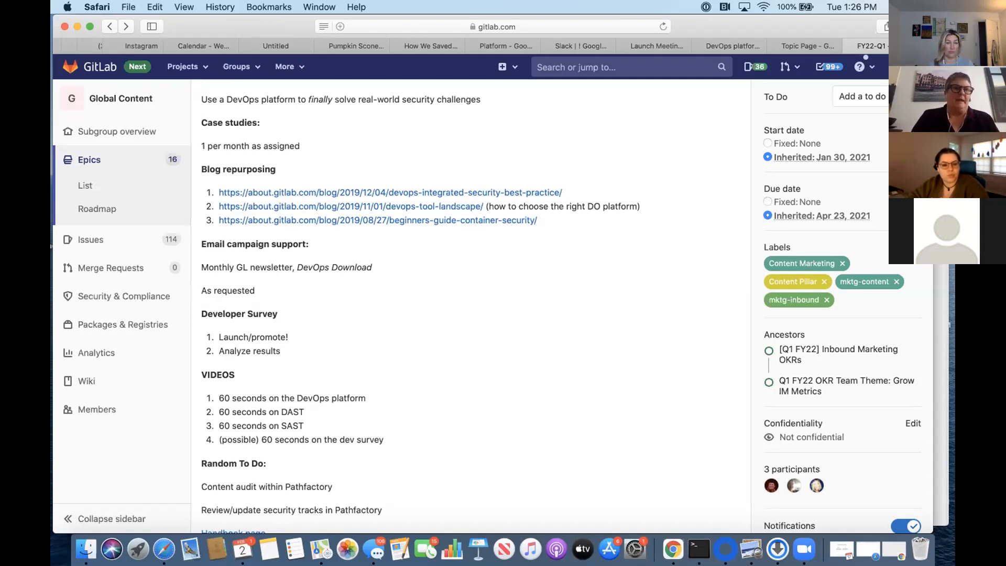
pyautogui.scroll(-3)
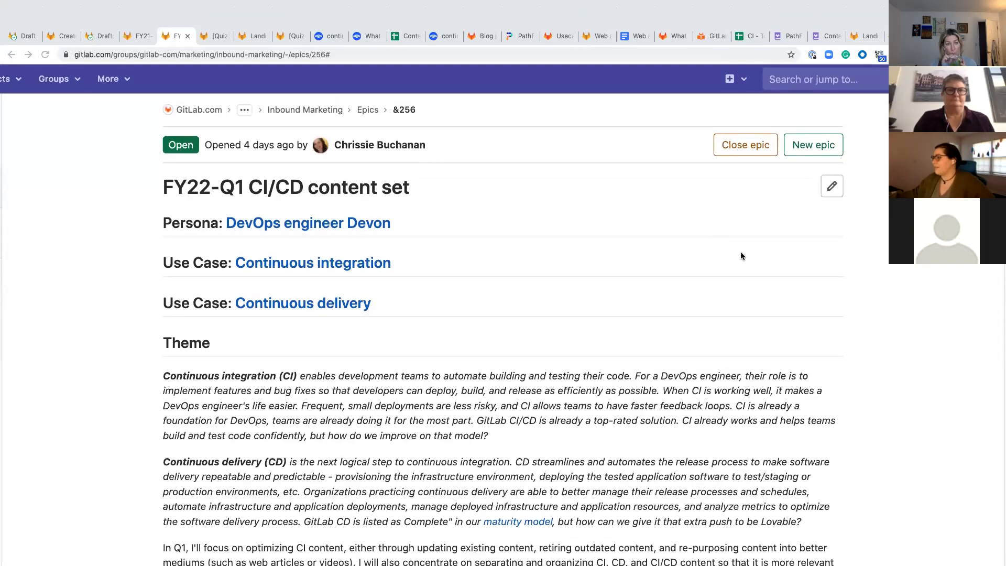
# Scroll through the CI/CD content set epic's Theme section to the CD competitive campaign idea
pyautogui.scroll(-3)
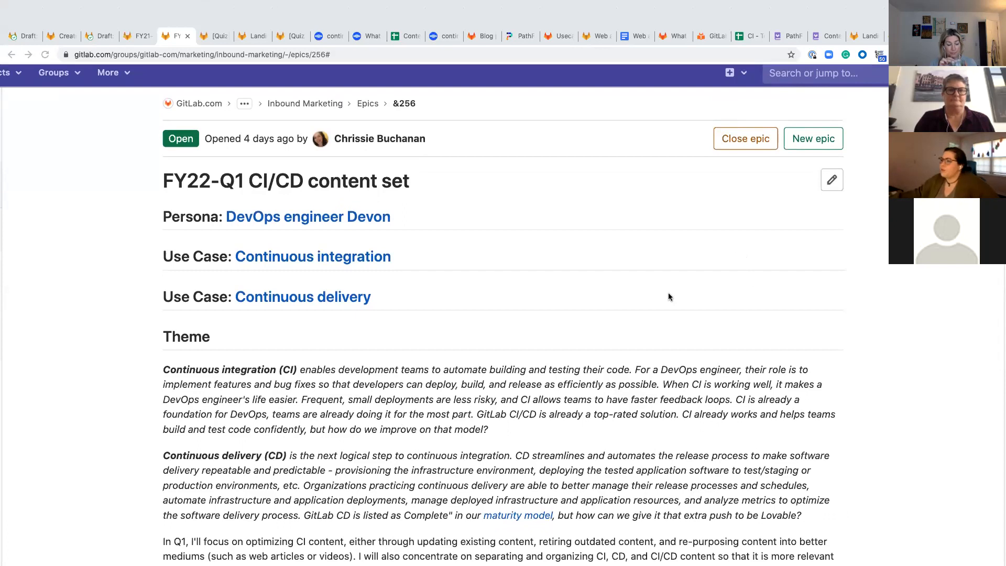
pyautogui.moveTo(455, 289)
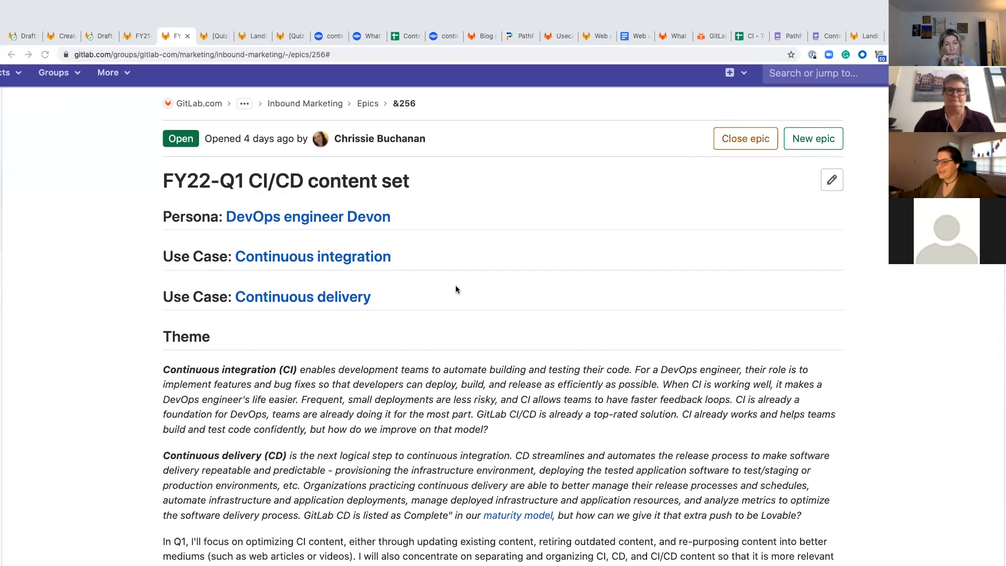
pyautogui.moveTo(462, 291)
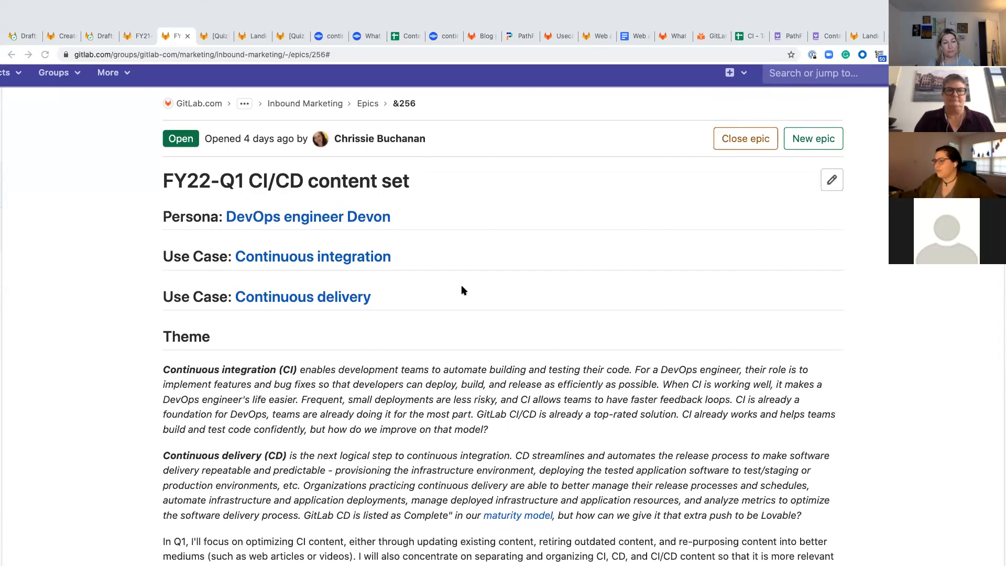
pyautogui.scroll(-3)
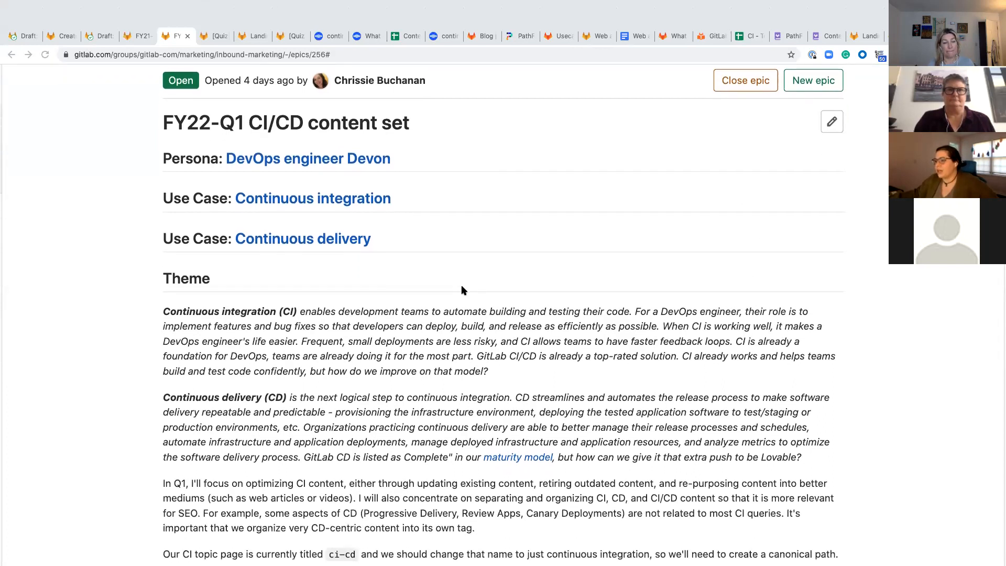
pyautogui.moveTo(428, 283)
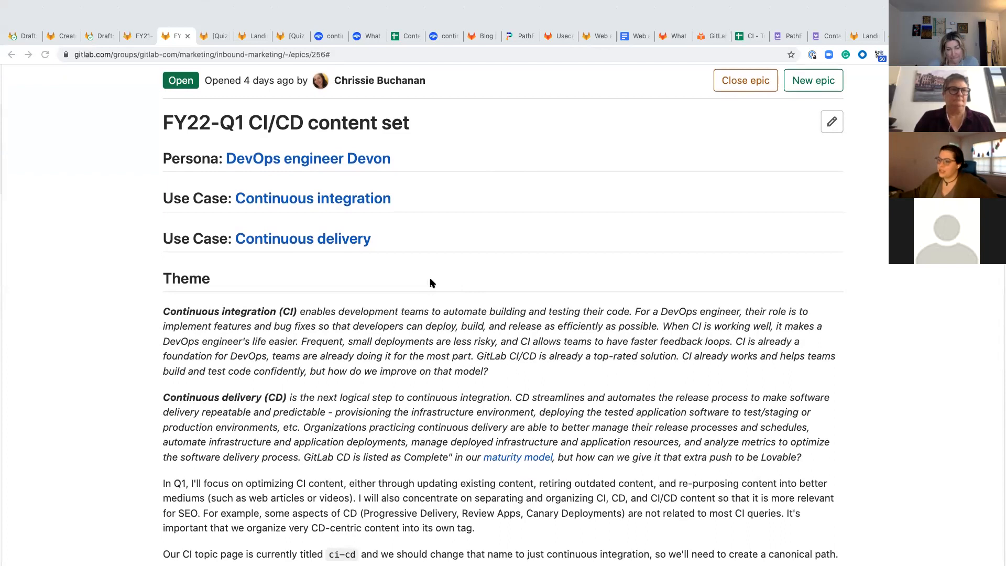
pyautogui.scroll(-3)
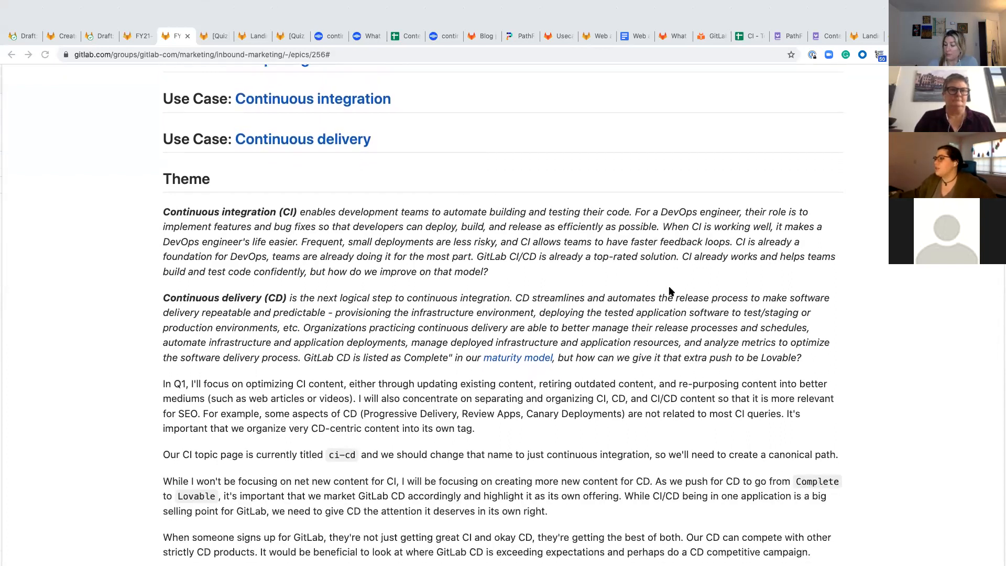
pyautogui.scroll(-3)
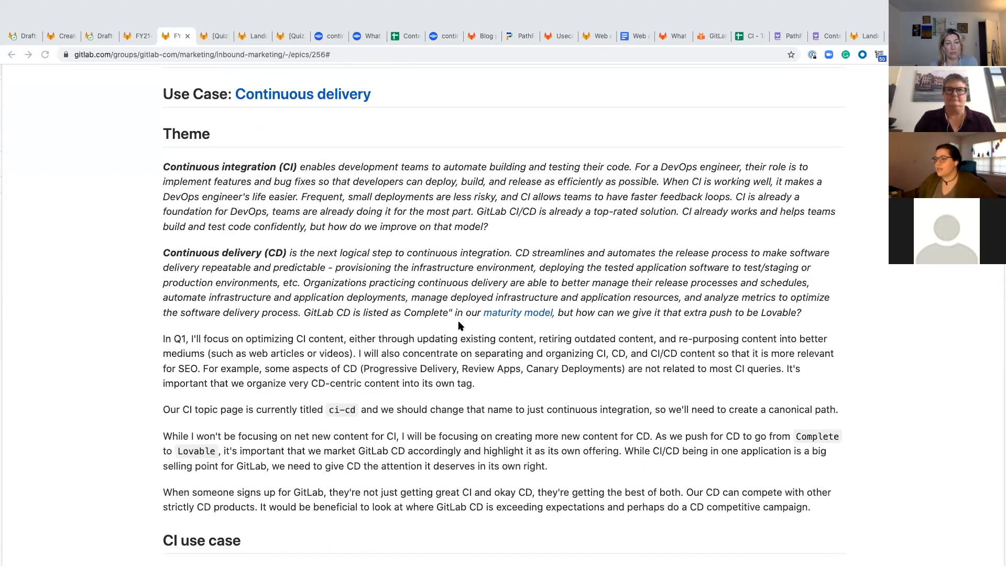
pyautogui.moveTo(513, 319)
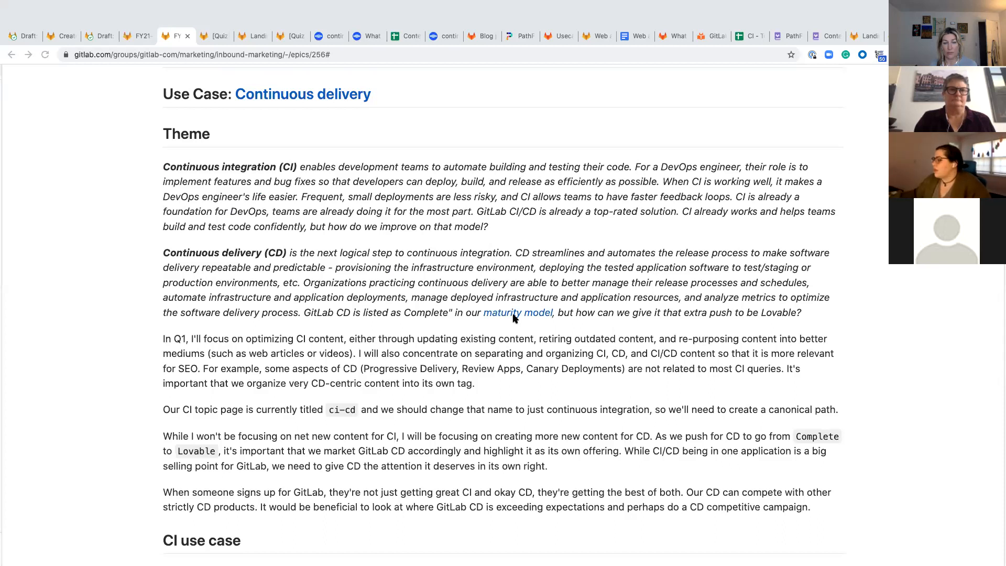
pyautogui.scroll(-3)
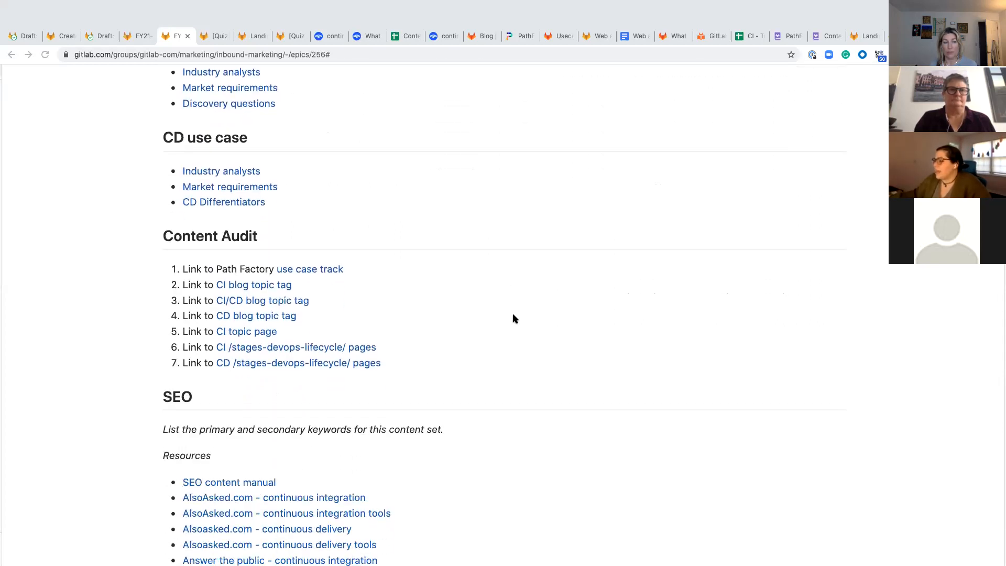
pyautogui.scroll(-3)
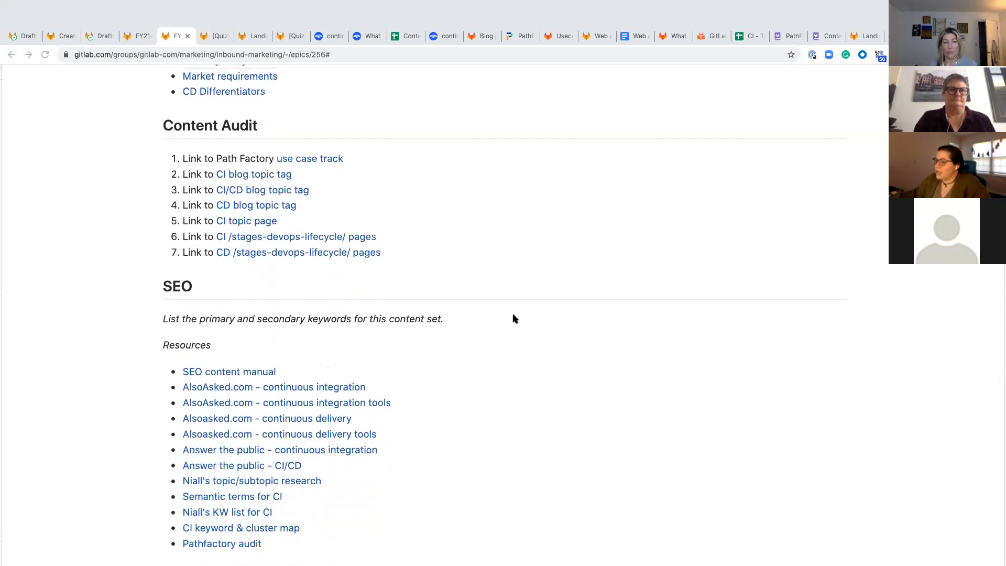
pyautogui.scroll(-3)
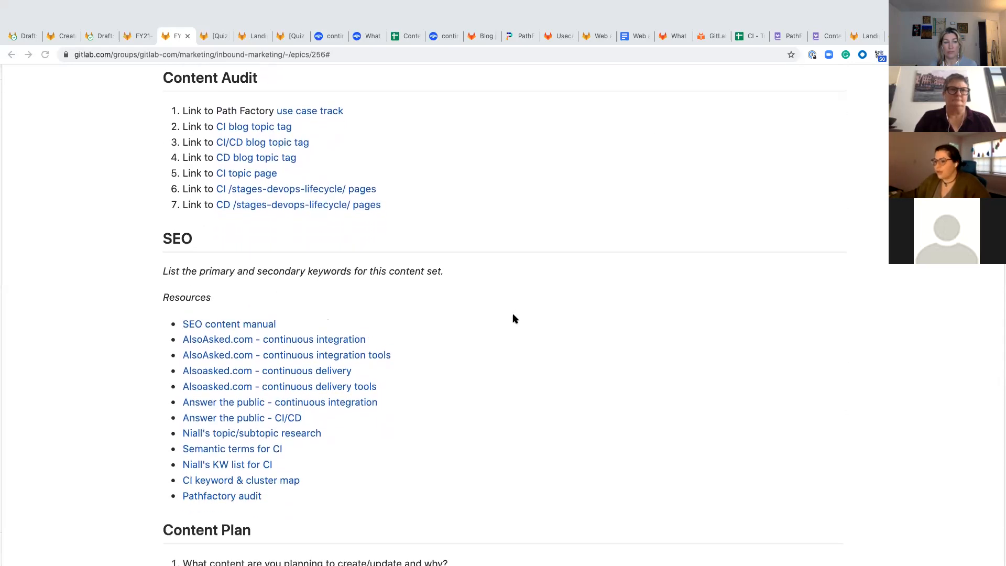
pyautogui.scroll(-3)
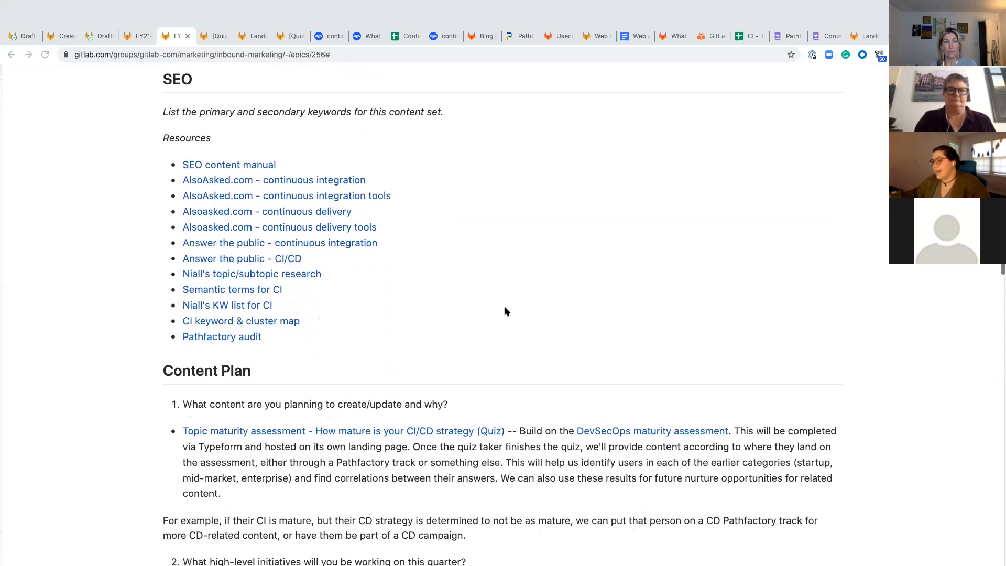
pyautogui.scroll(-3)
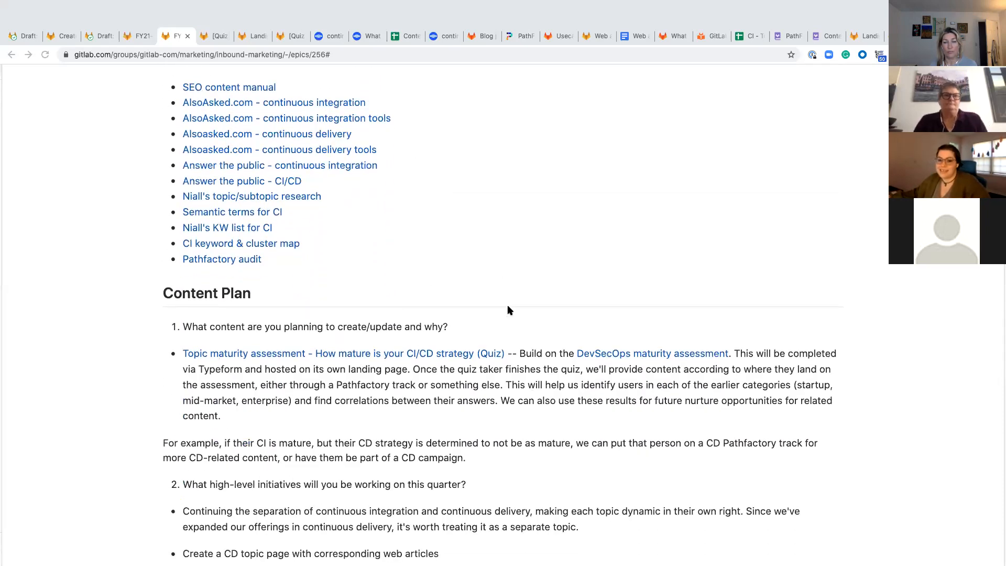
pyautogui.scroll(-3)
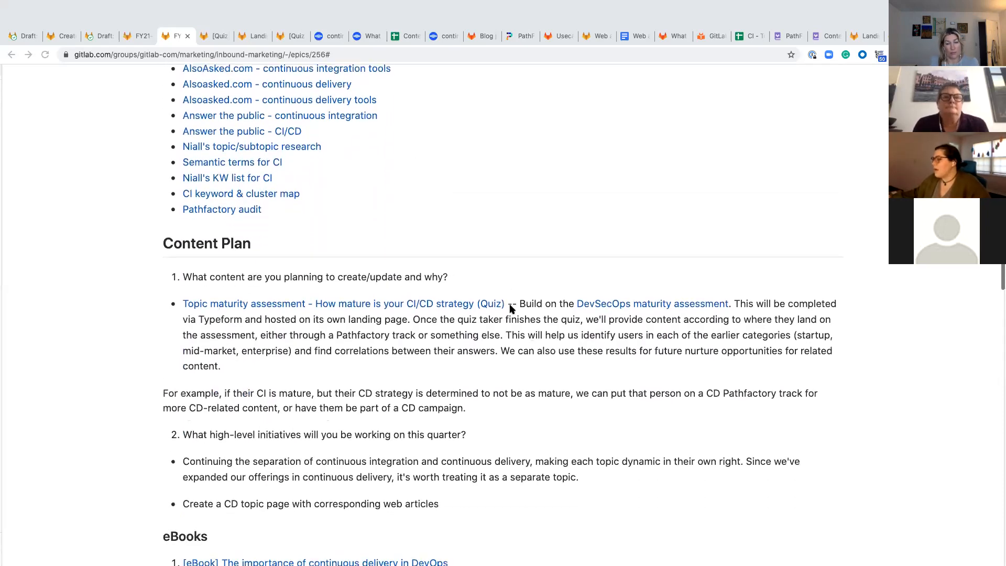
pyautogui.scroll(-3)
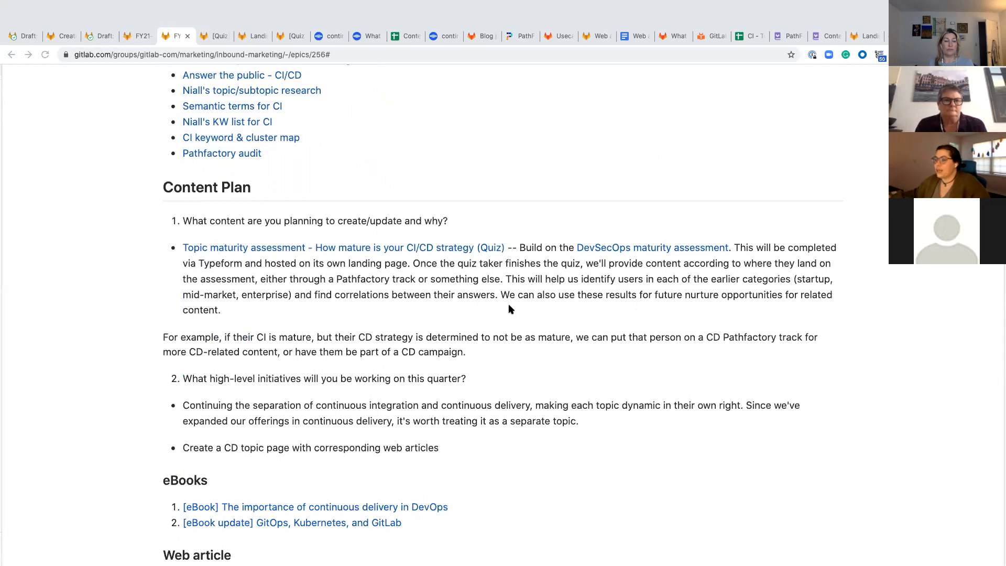
pyautogui.scroll(-3)
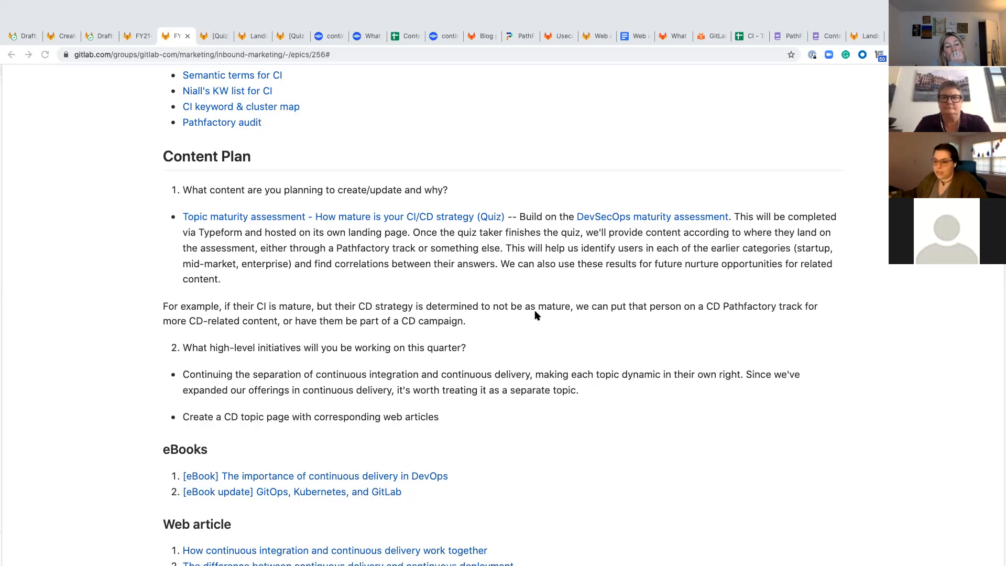
pyautogui.scroll(-3)
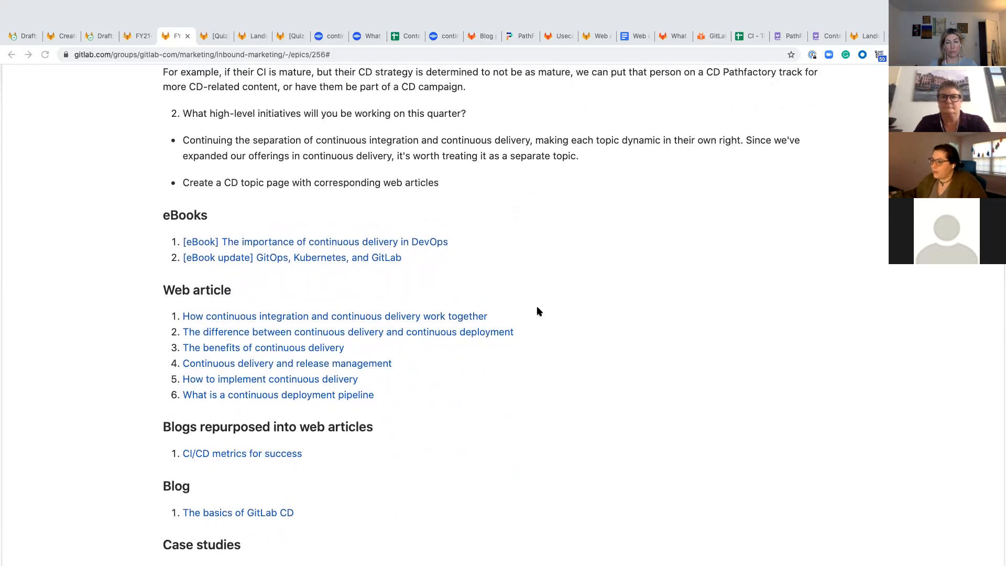
pyautogui.moveTo(533, 303)
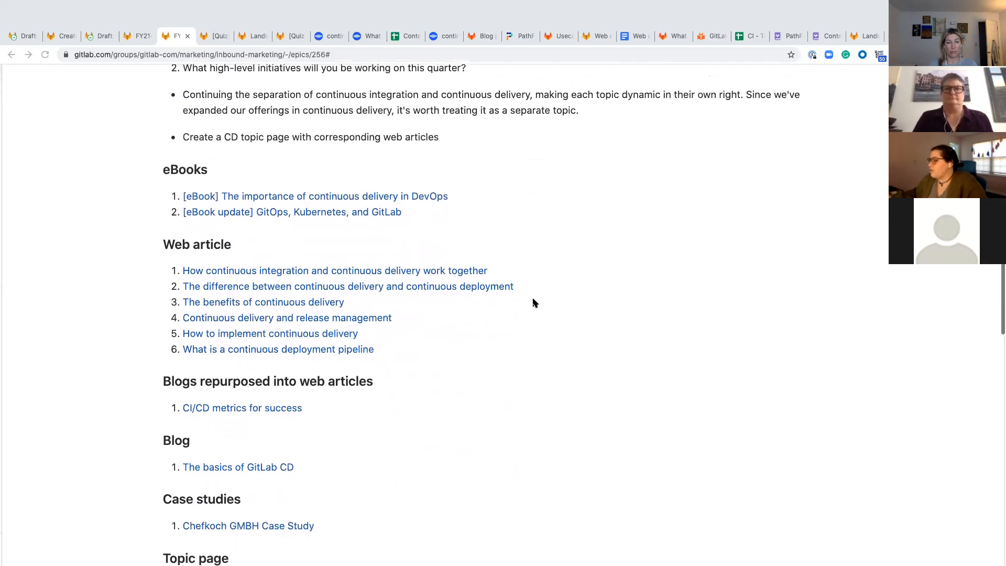
pyautogui.scroll(-3)
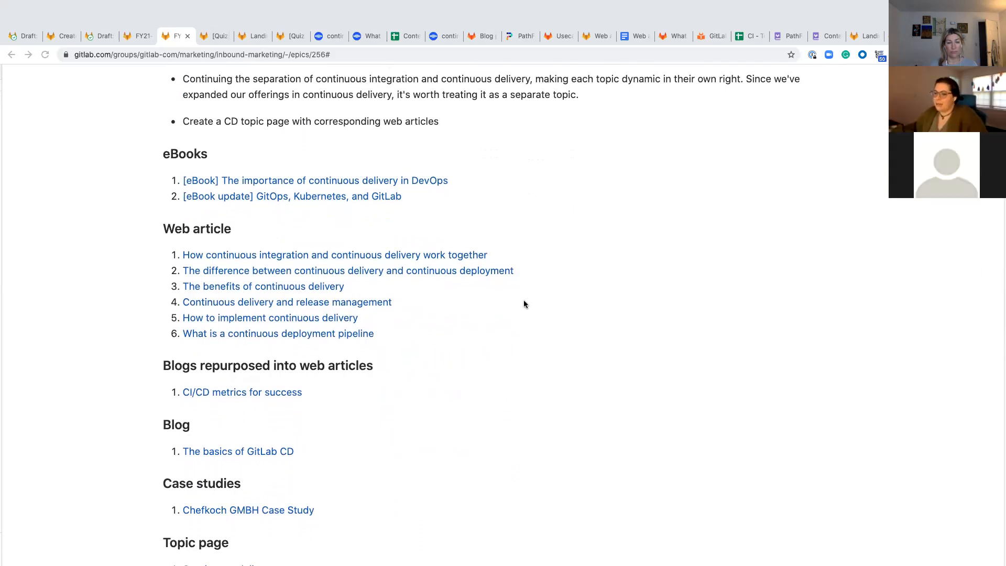
pyautogui.scroll(-3)
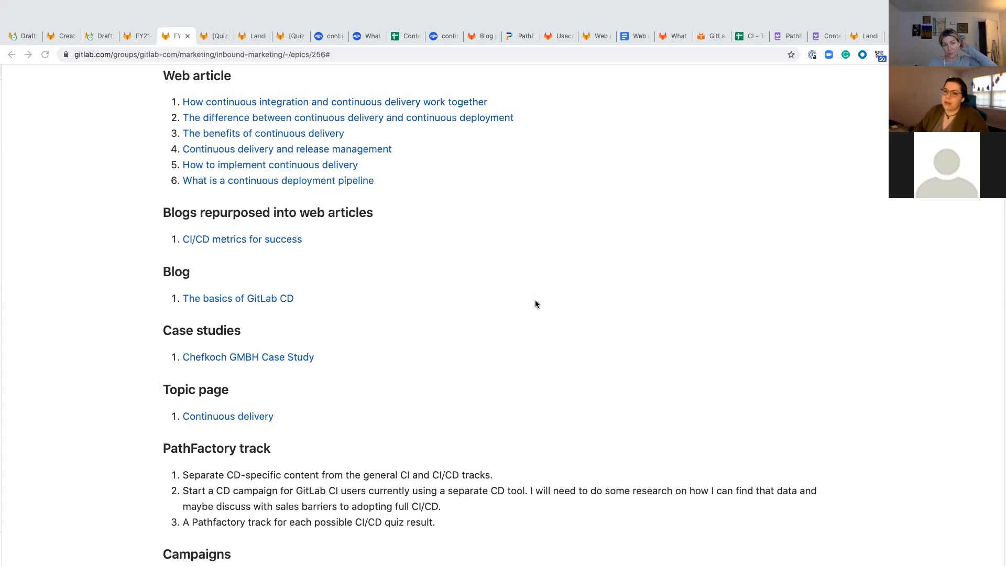
pyautogui.scroll(-3)
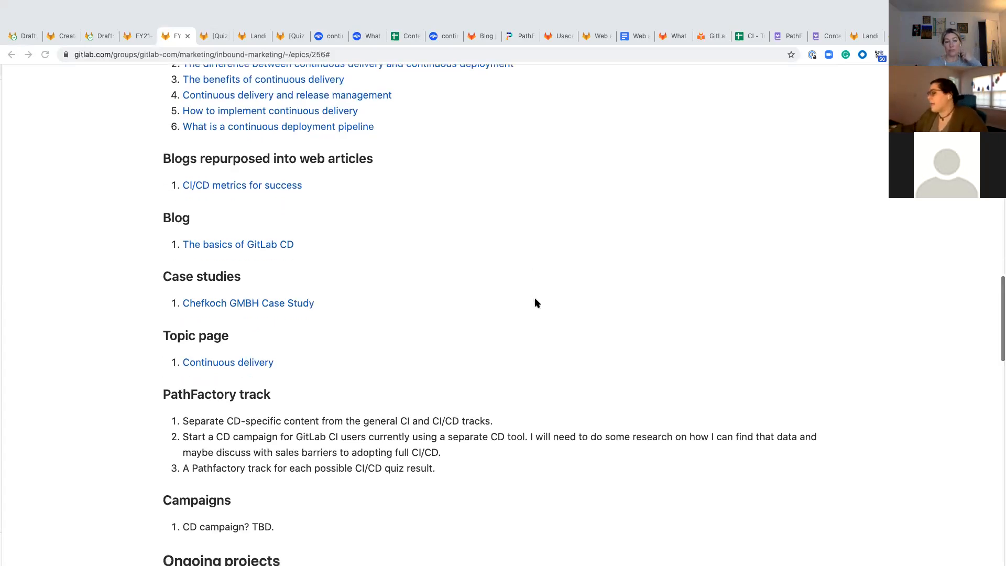
pyautogui.scroll(-3)
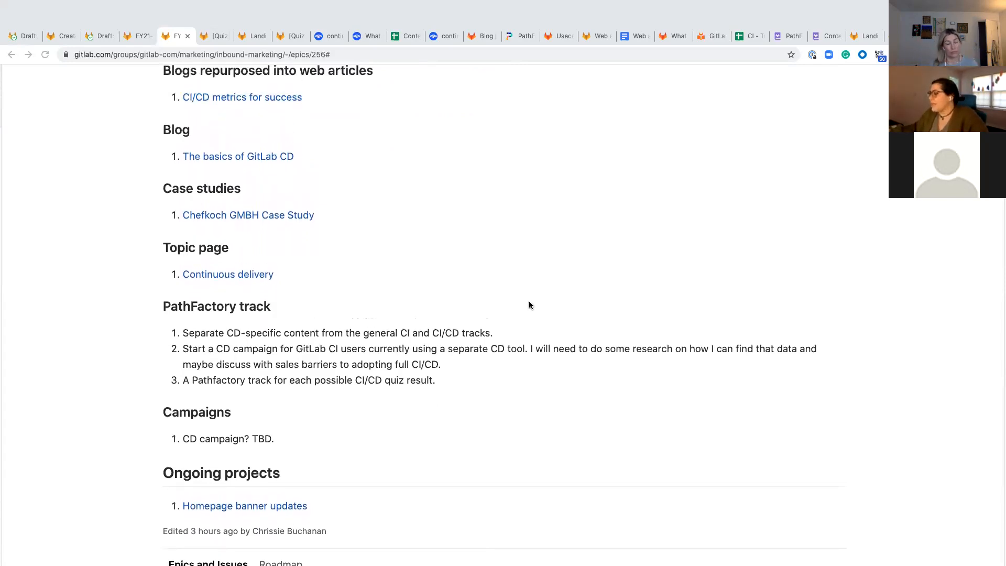
pyautogui.scroll(-3)
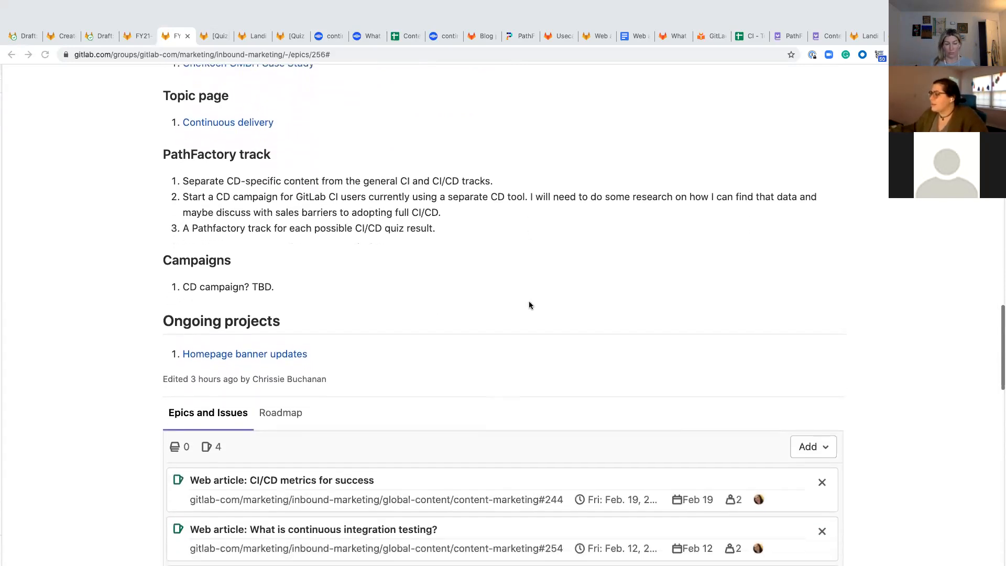
pyautogui.scroll(-3)
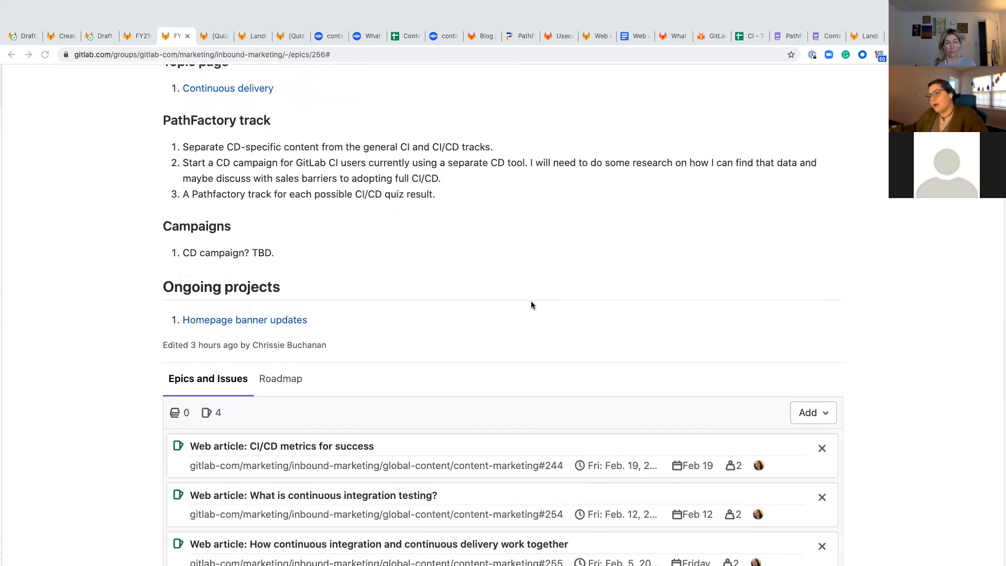
pyautogui.moveTo(520, 304)
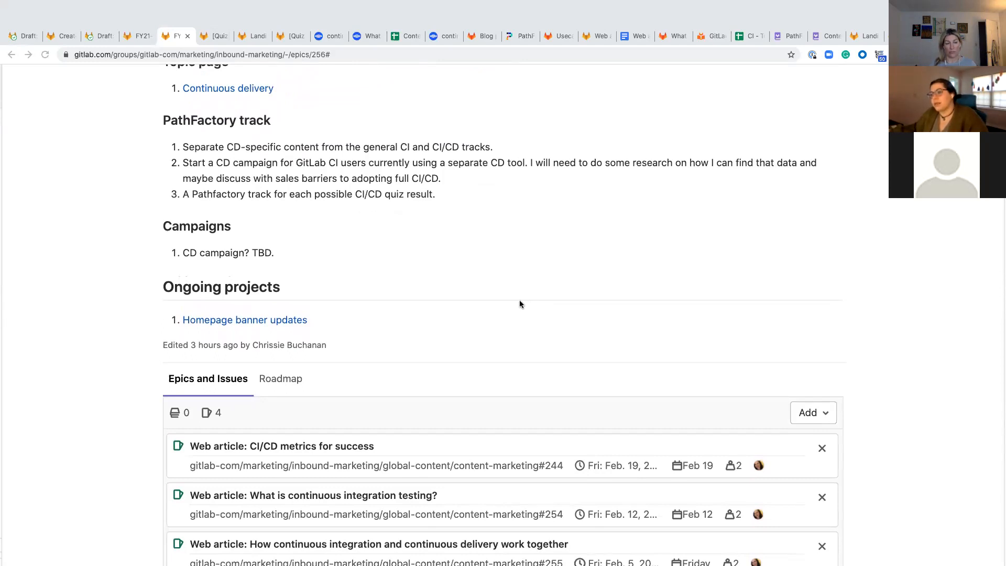
pyautogui.moveTo(502, 296)
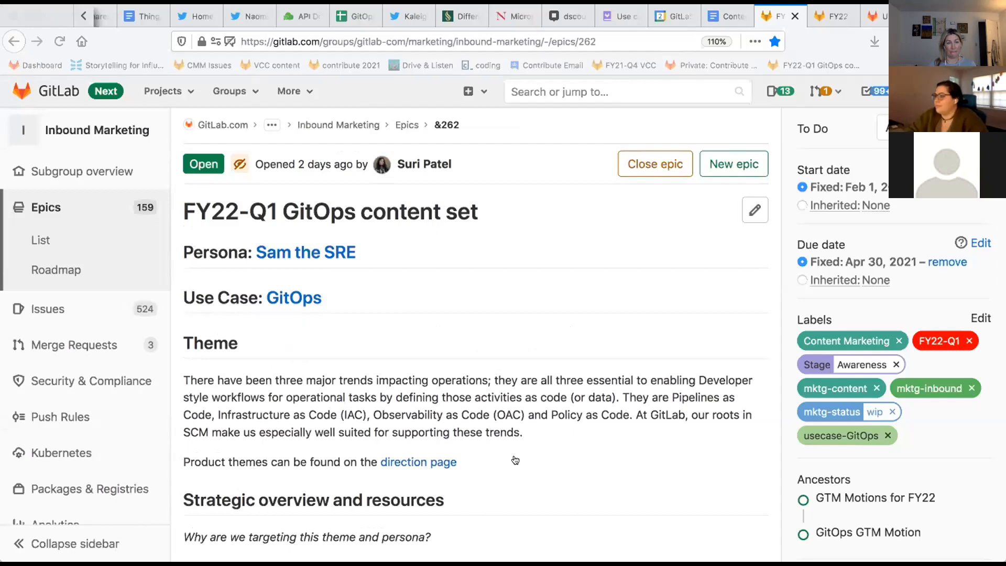
pyautogui.moveTo(471, 15)
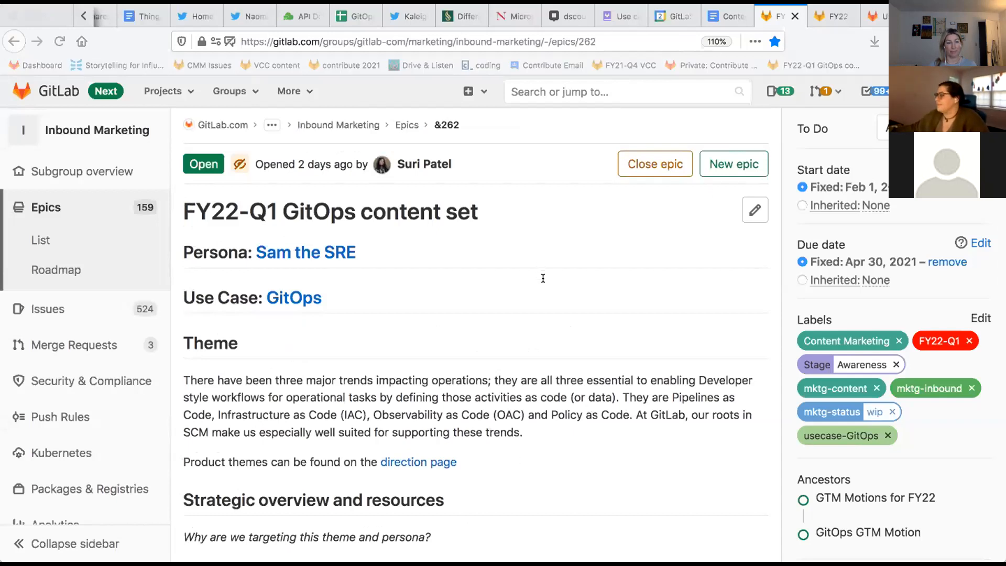
# Scroll the GitOps content set epic down to its Content Plan of web articles and quizzes
pyautogui.scroll(-3)
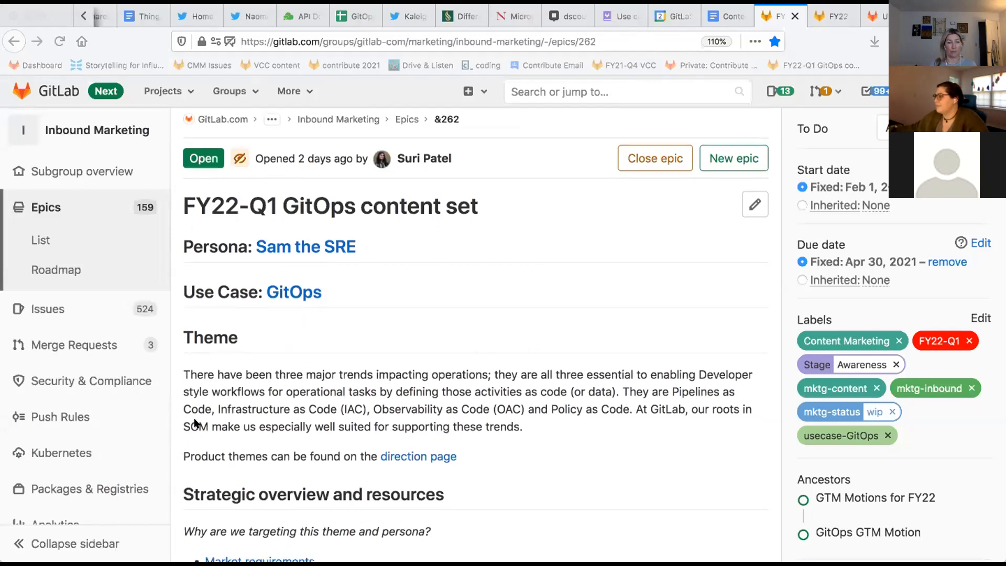
pyautogui.scroll(-3)
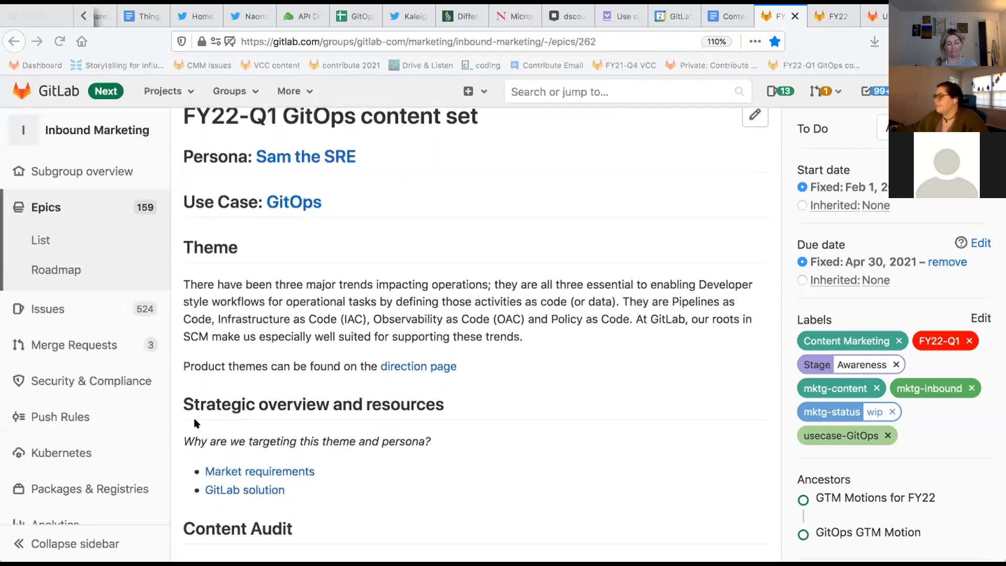
pyautogui.scroll(-3)
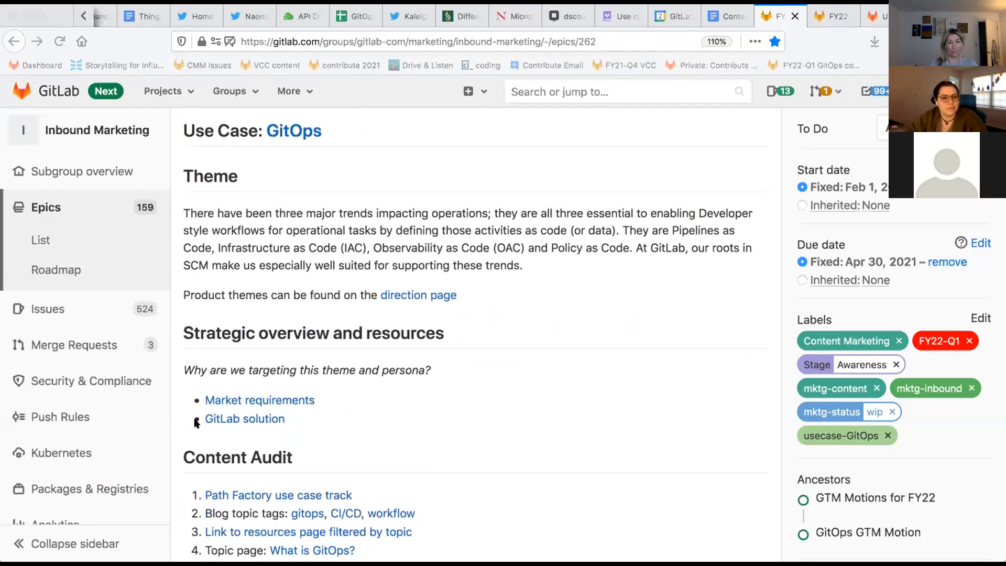
pyautogui.scroll(-3)
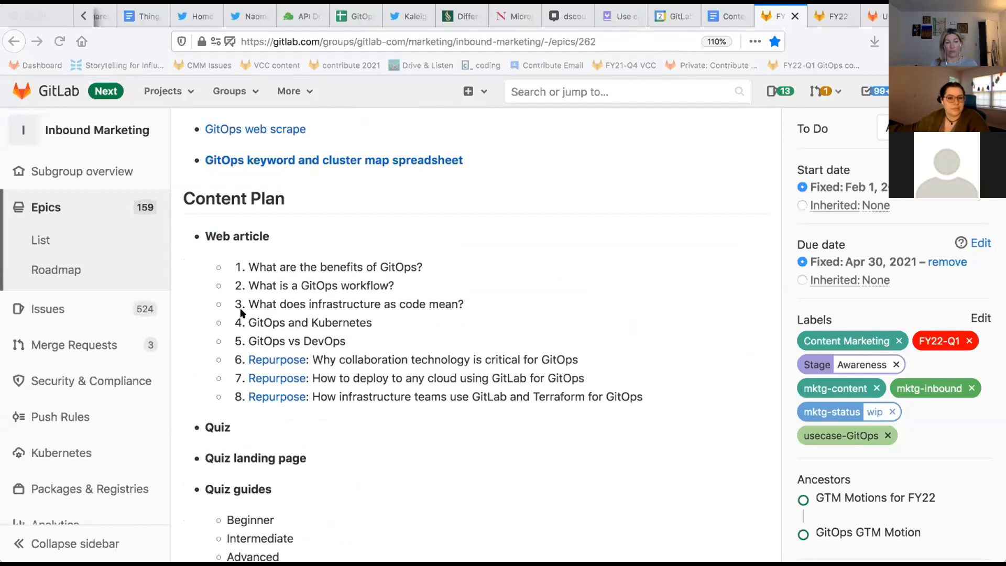
pyautogui.scroll(-3)
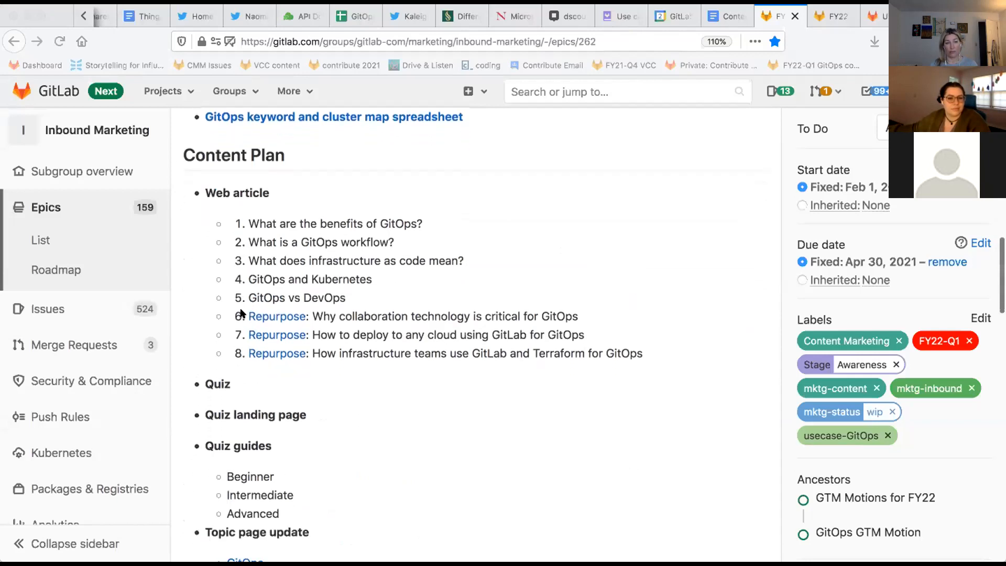
pyautogui.scroll(-3)
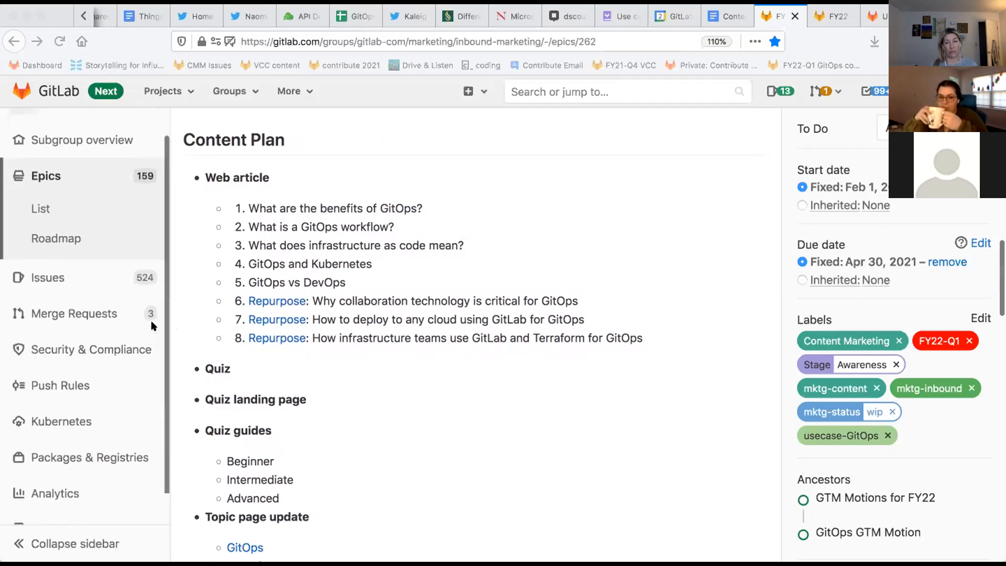
pyautogui.scroll(-3)
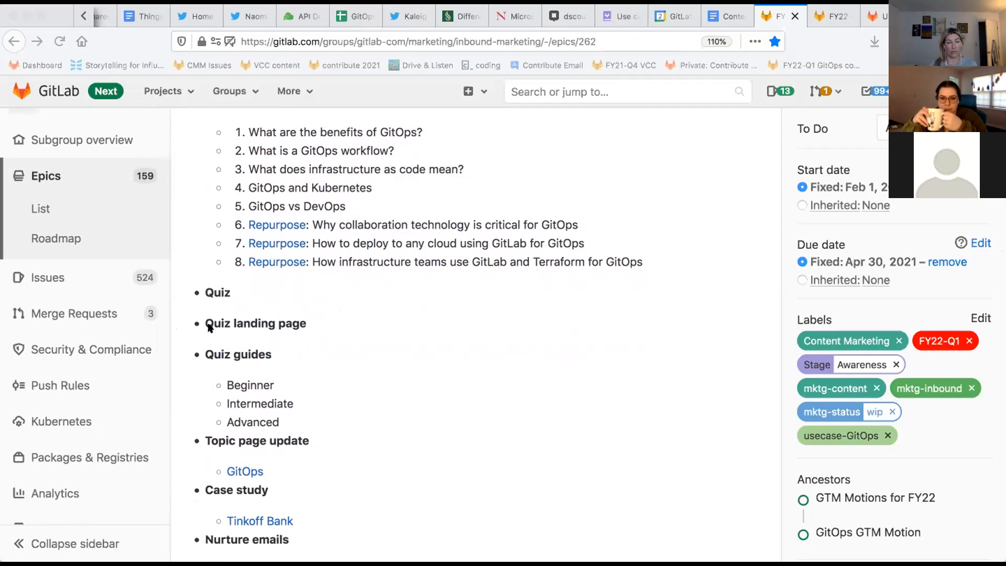
pyautogui.moveTo(568, 394)
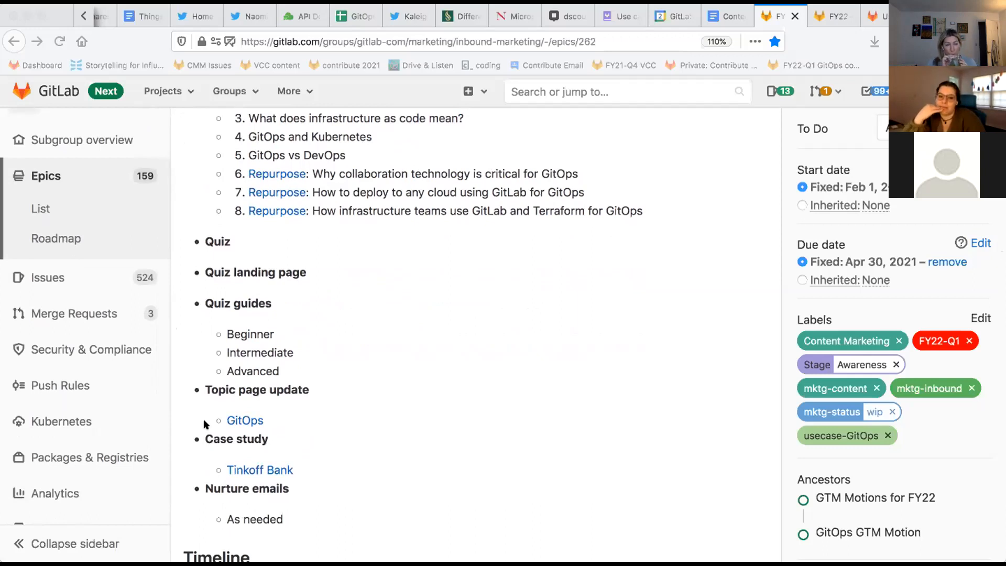
pyautogui.scroll(-3)
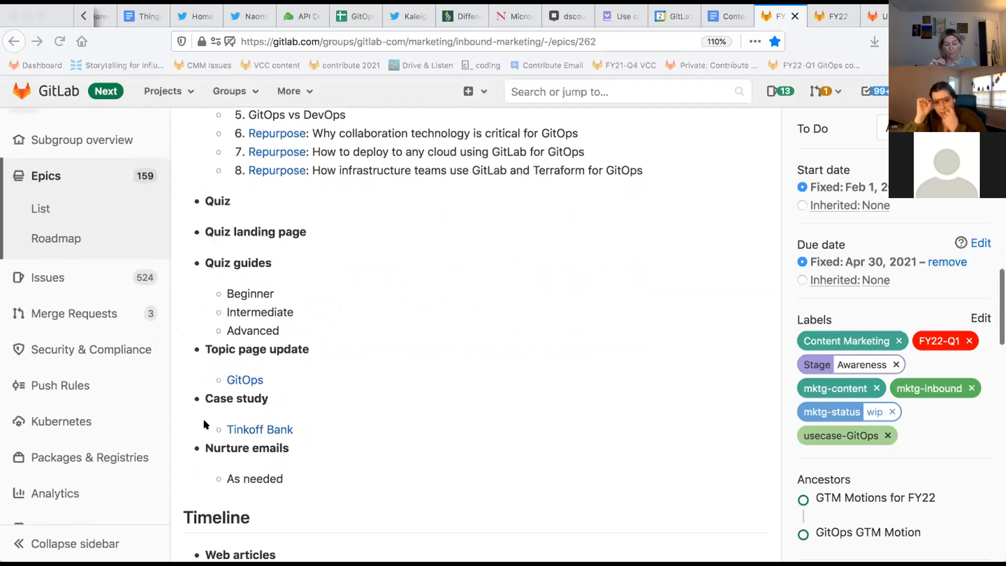
pyautogui.scroll(-3)
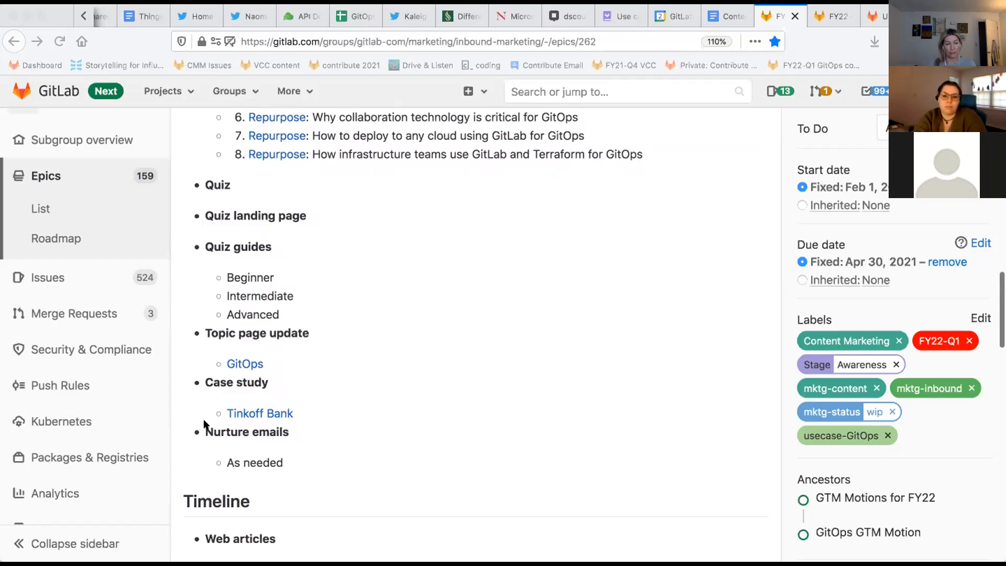
pyautogui.scroll(-3)
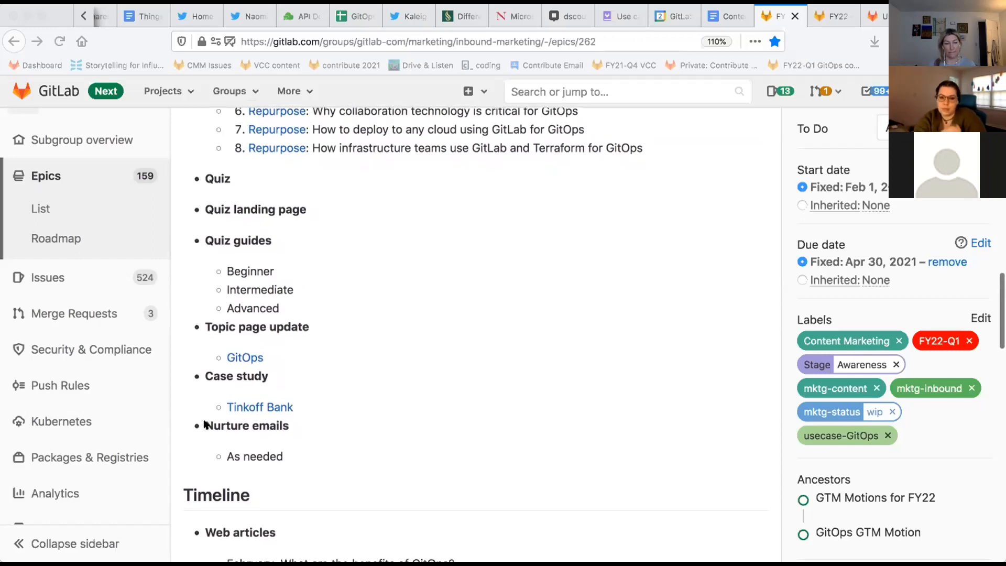